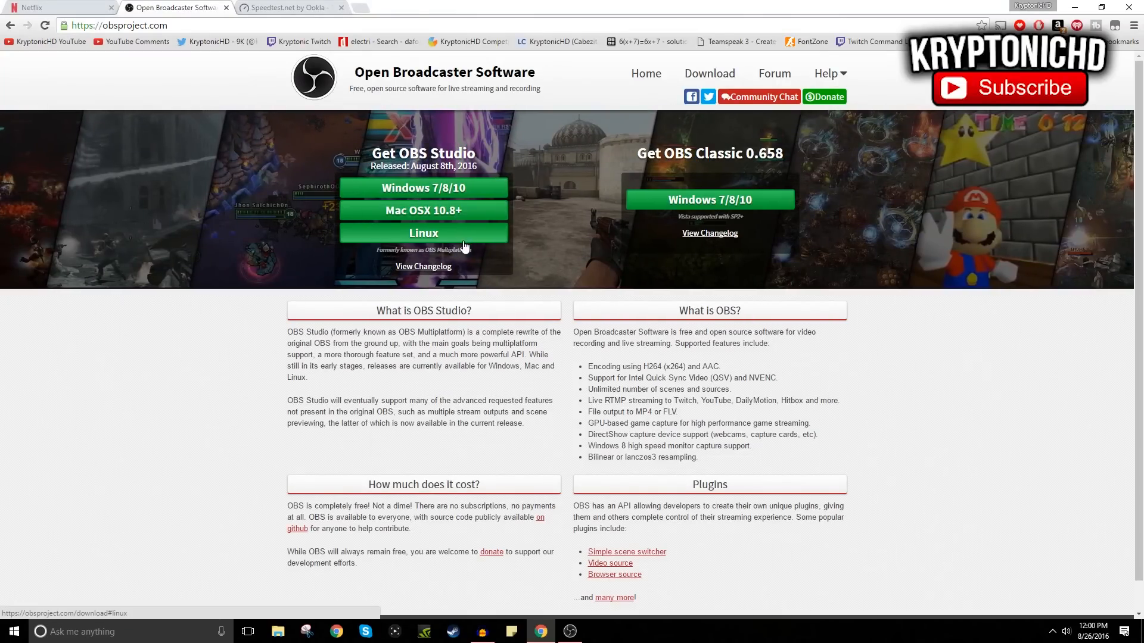
- Scroll the OBS Project site to the Windows 7/8/10 installer download
scroll("down", 3)
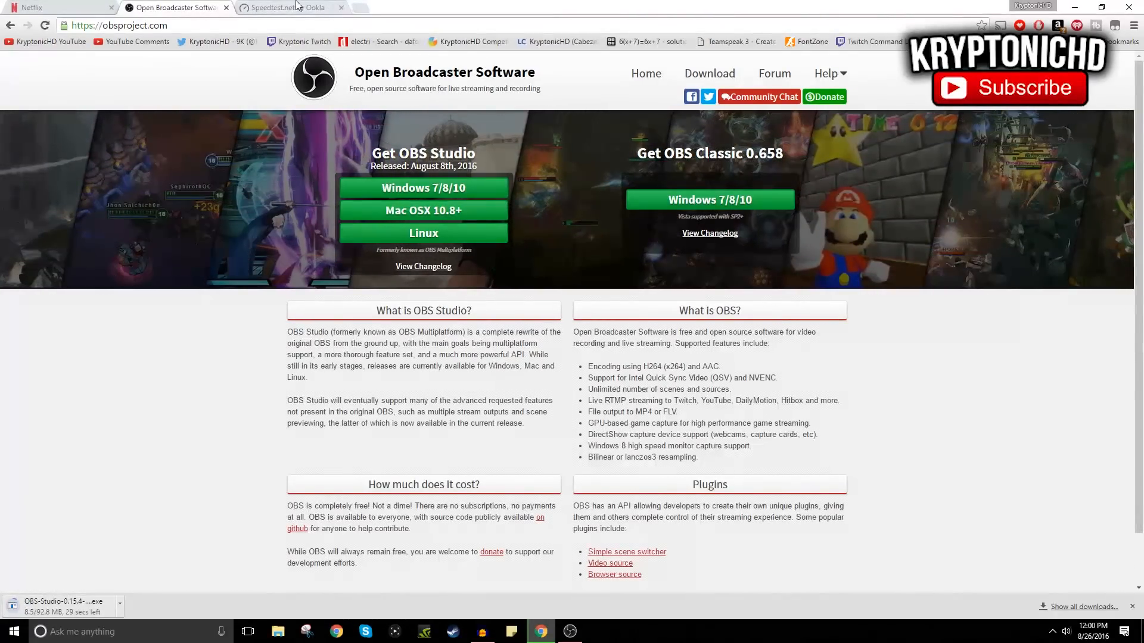
- Run a Speedtest by Ookla connection test from the Speedtest.net tab
left_click(290, 7)
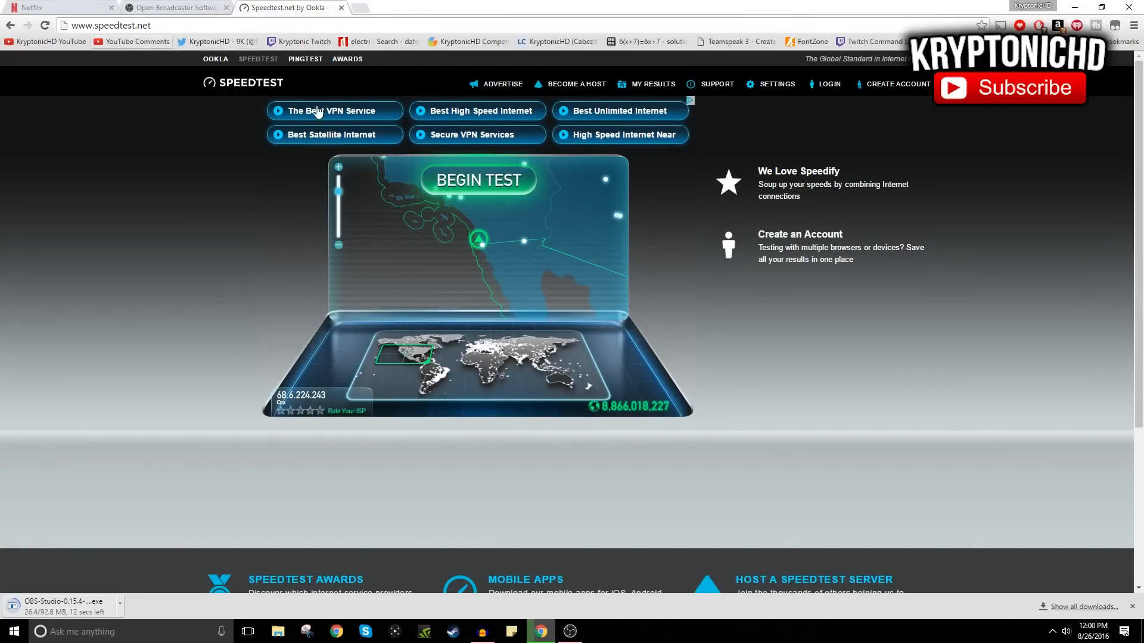
left_click(478, 180)
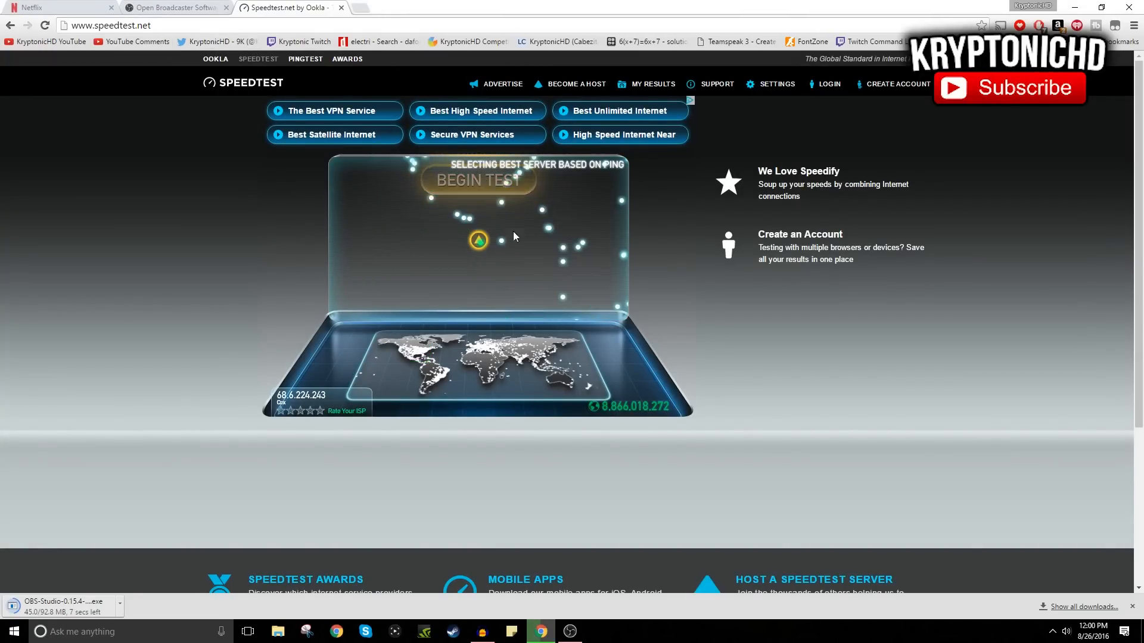
left_click(479, 179)
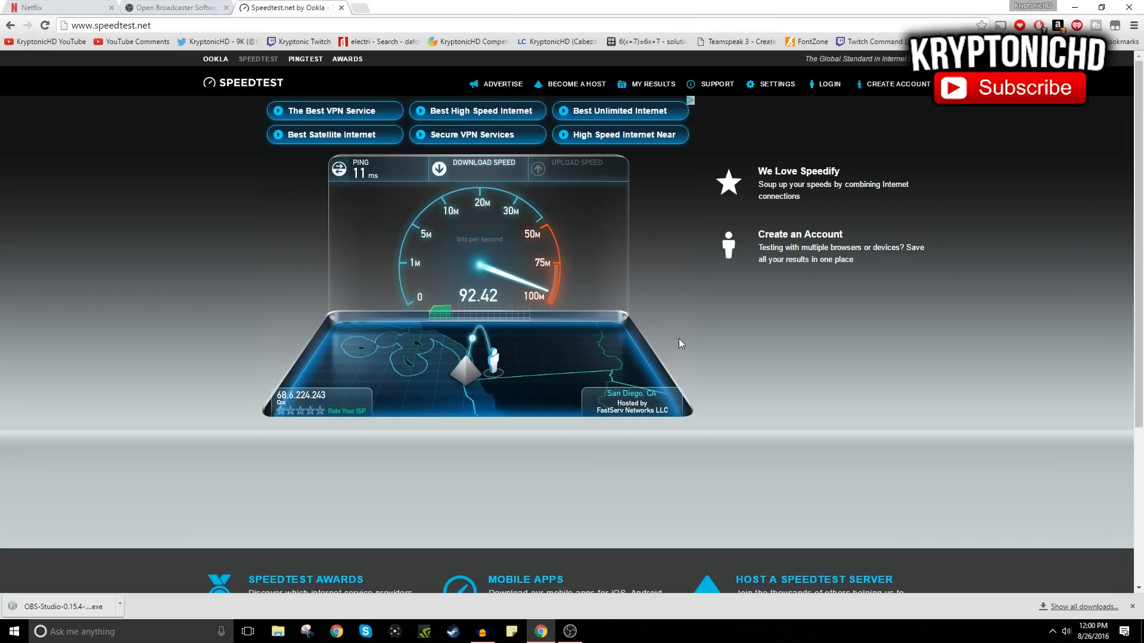
mouse_move(494, 262)
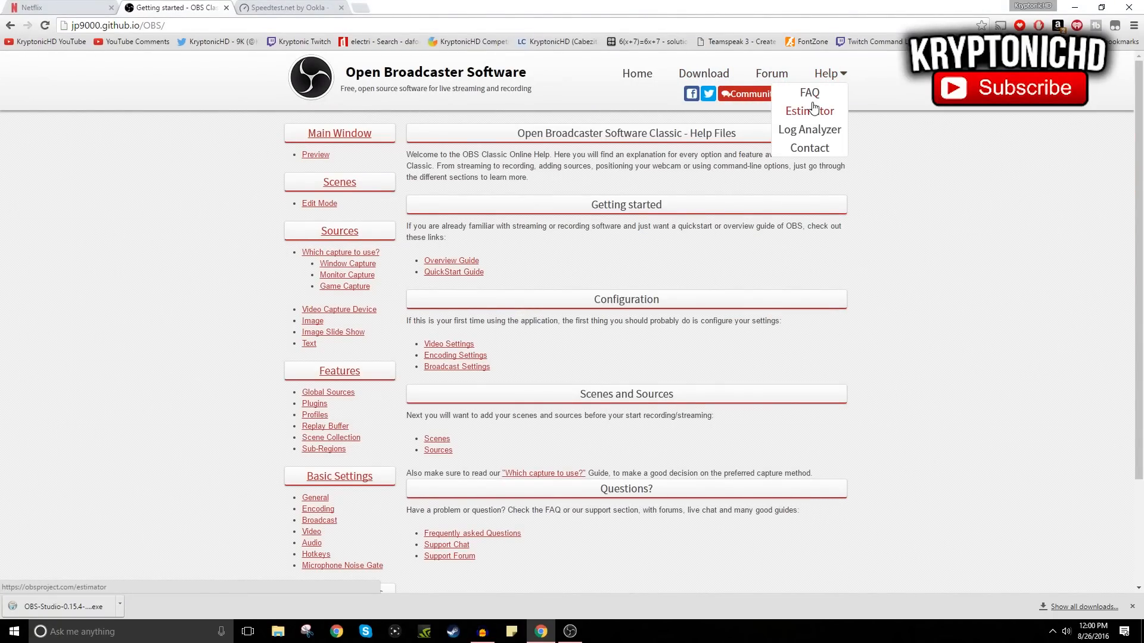
- Set the estimator to Intel Core i5/i7 and NVIDIA GeForce 600 Series, then check upload speed
left_click(810, 111)
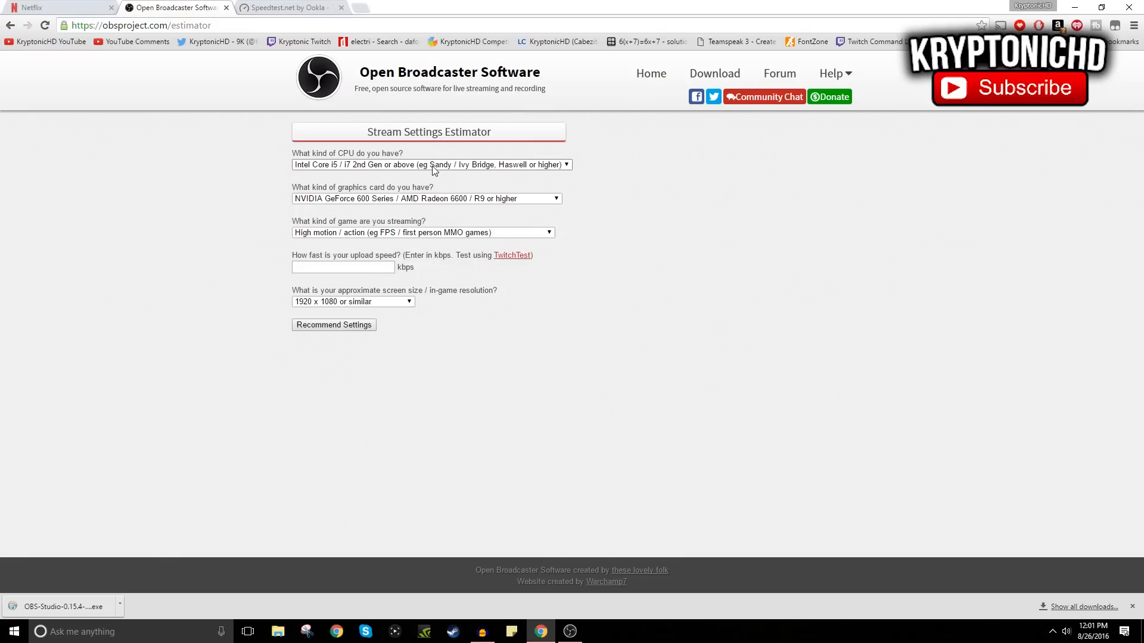
left_click(429, 164)
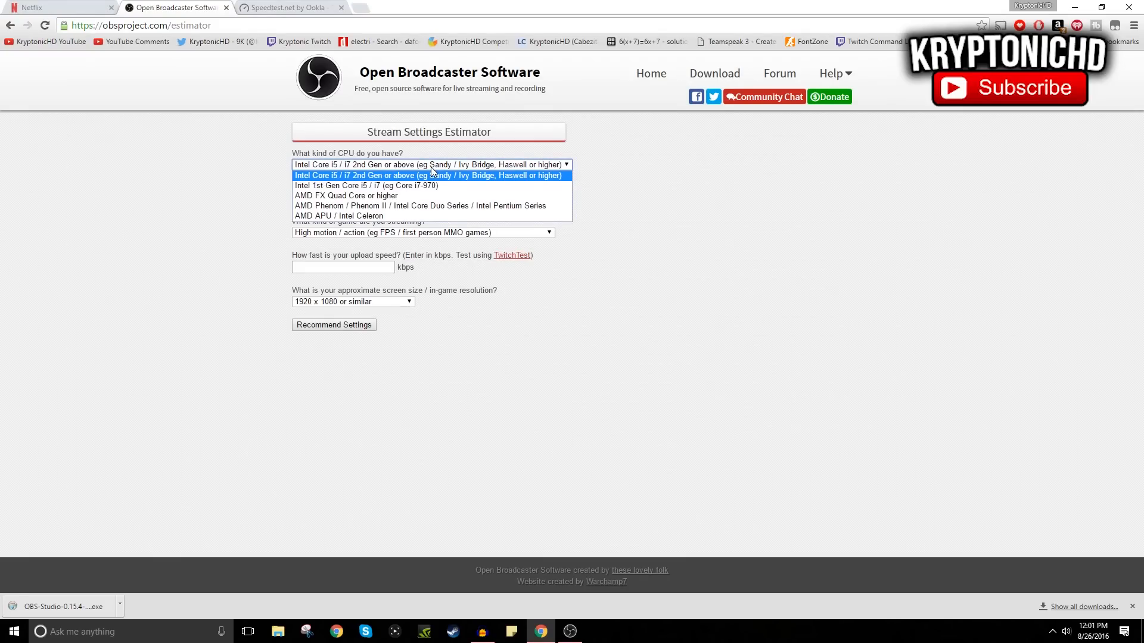
mouse_move(420, 155)
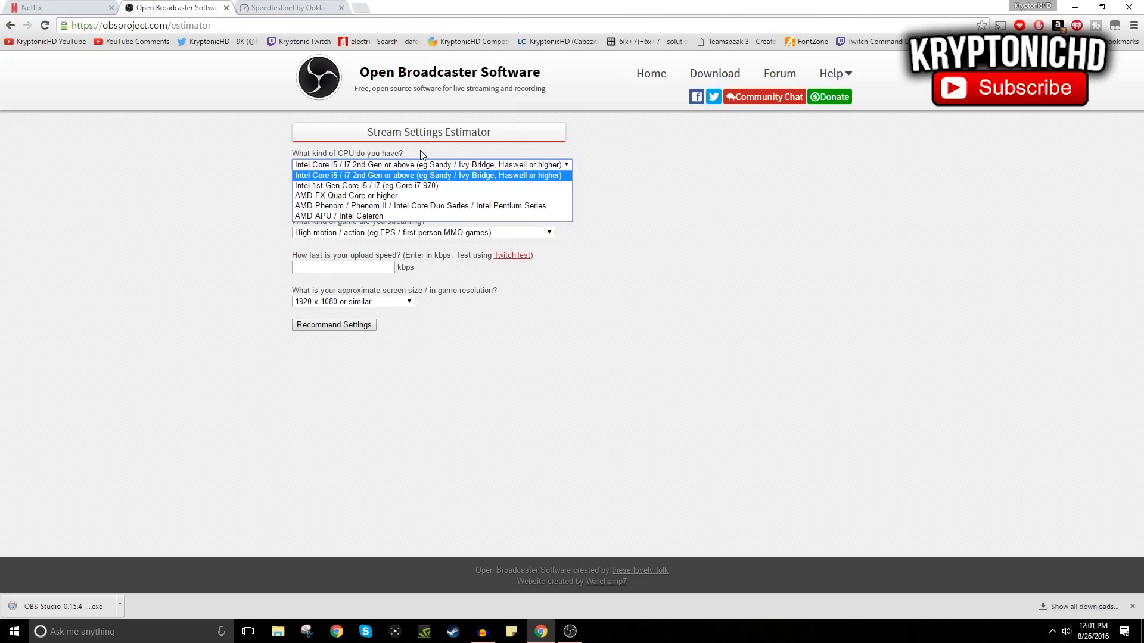
left_click(428, 165)
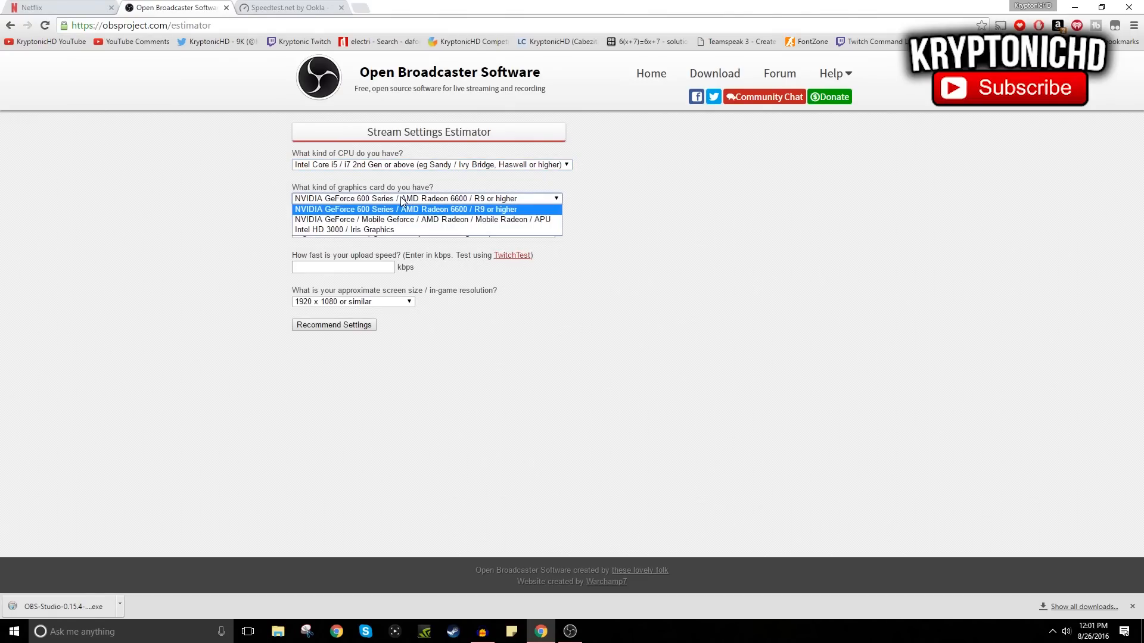
mouse_move(410, 202)
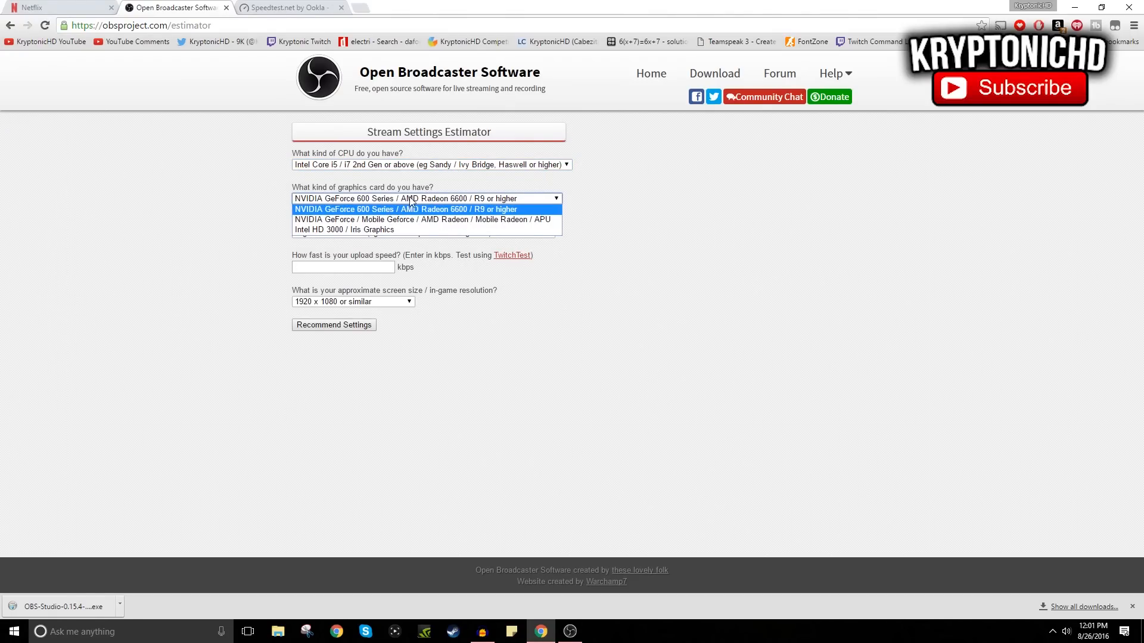
left_click(407, 209)
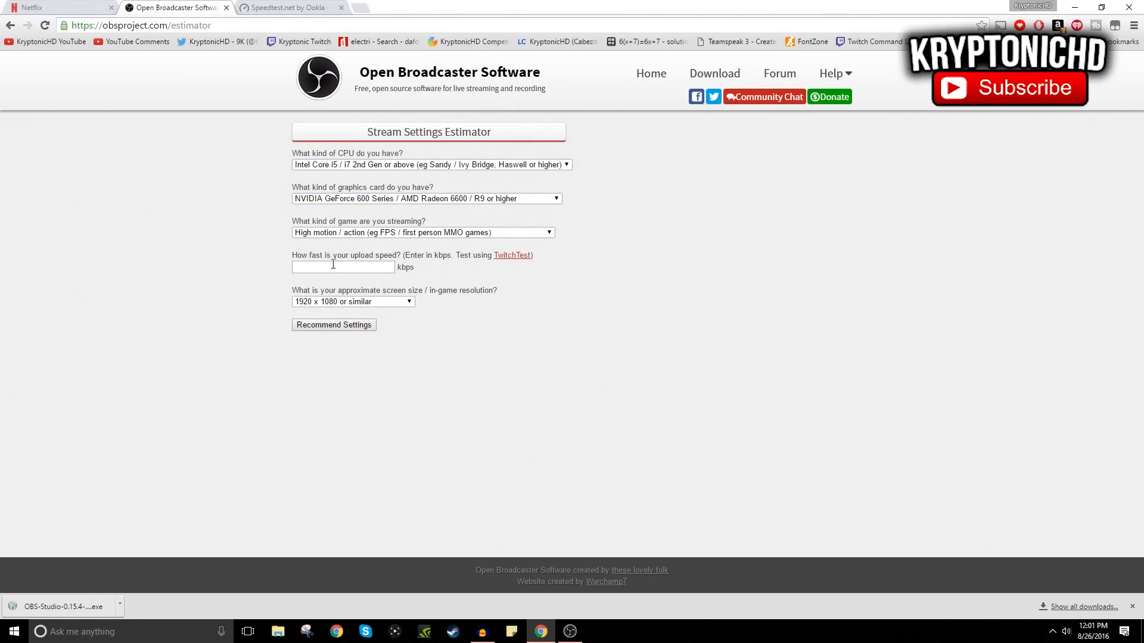
left_click(292, 7)
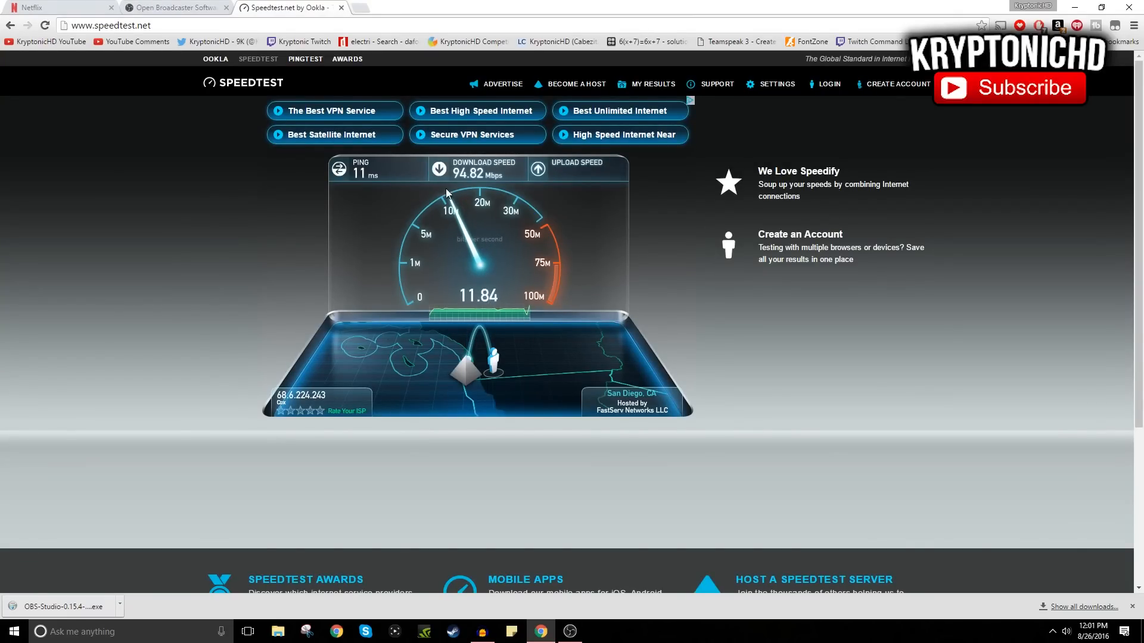
left_click(173, 7)
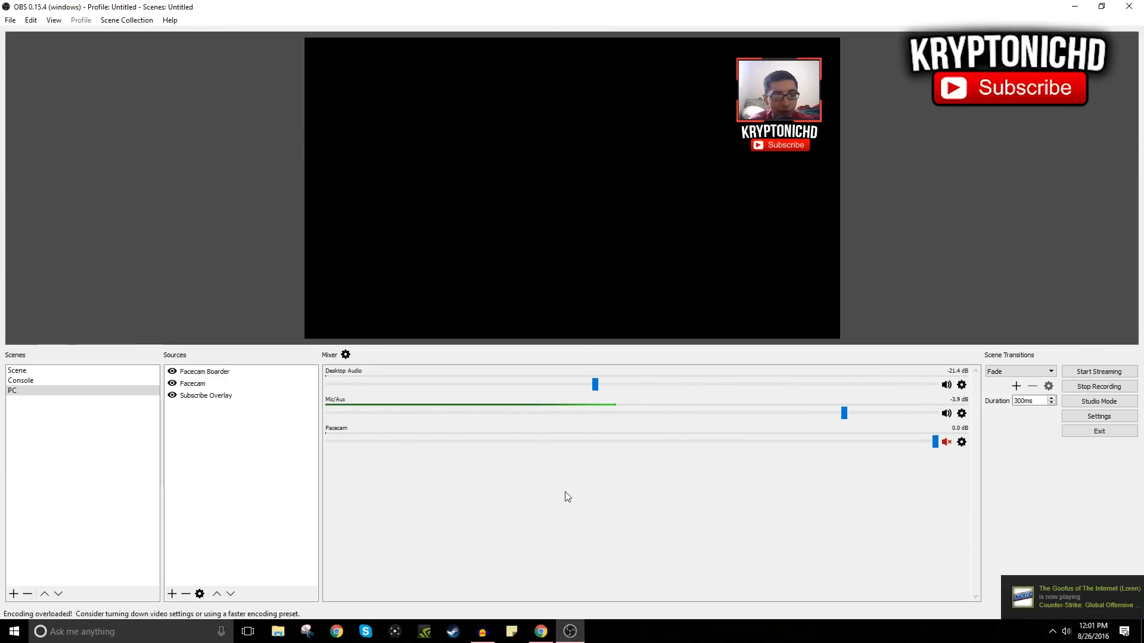
mouse_move(430, 273)
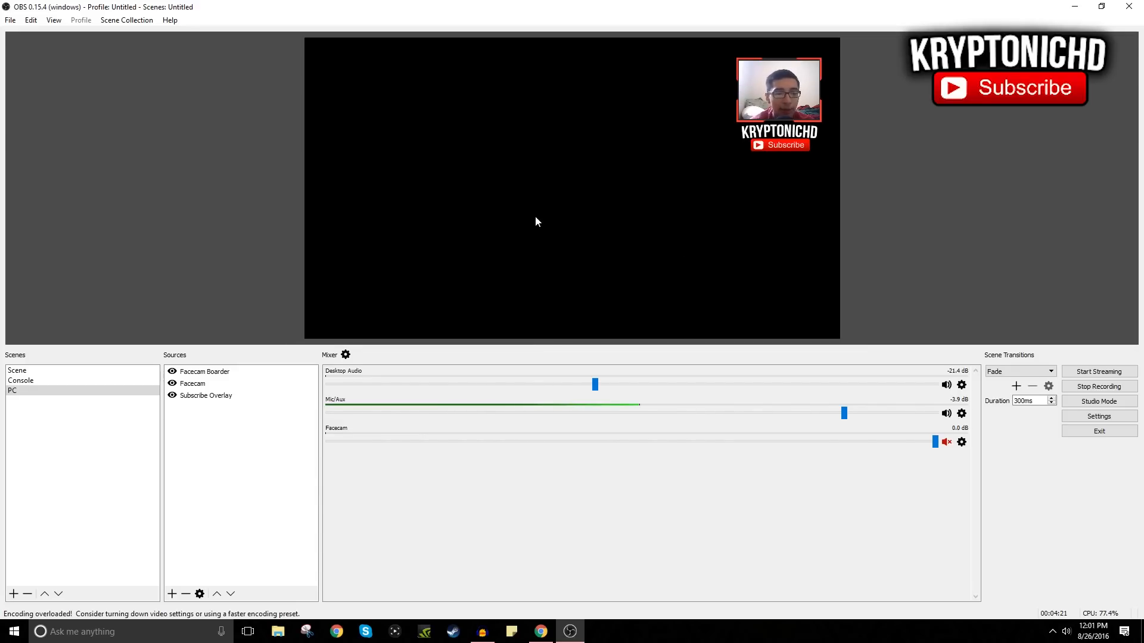
- Open OBS Studio Settings, landing on the YouTube Stream page
left_click(1099, 416)
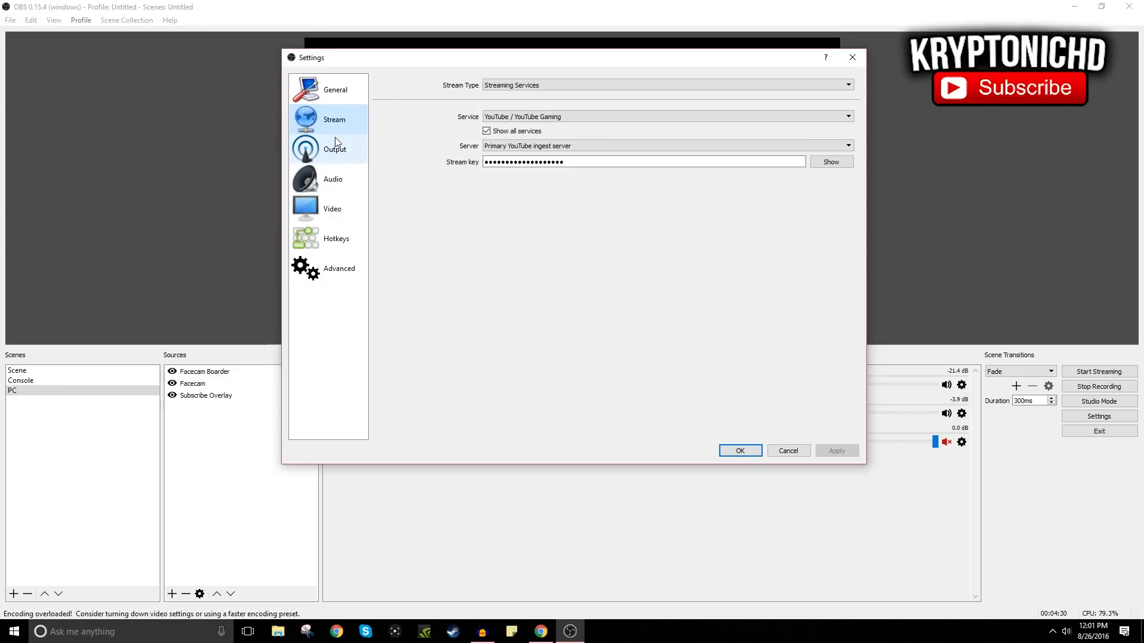
mouse_move(348, 153)
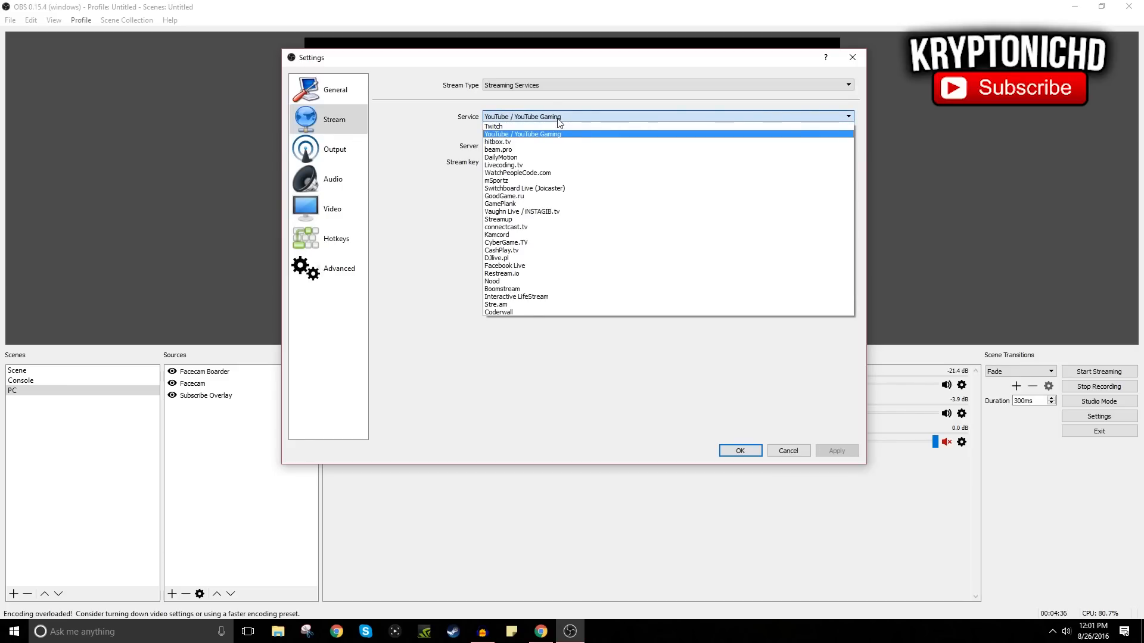
- Keep YouTube / YouTube Gaming as the streaming service with the Primary ingest server
left_click(522, 134)
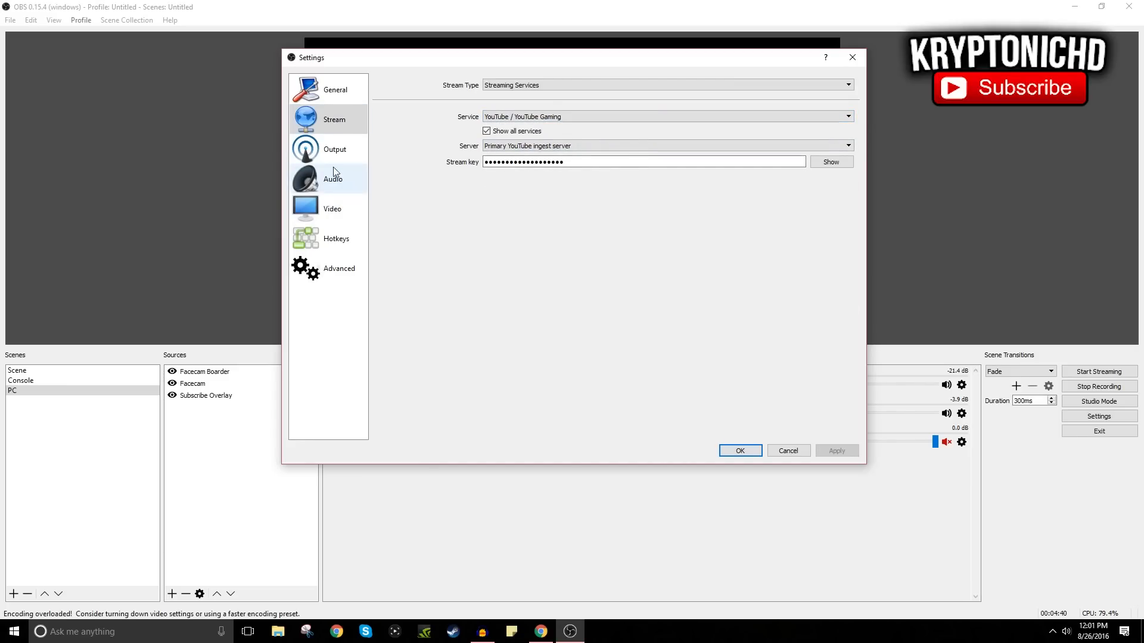
- Set the streaming output bitrate to 3500 with CBR and the veryfast preset
left_click(334, 149)
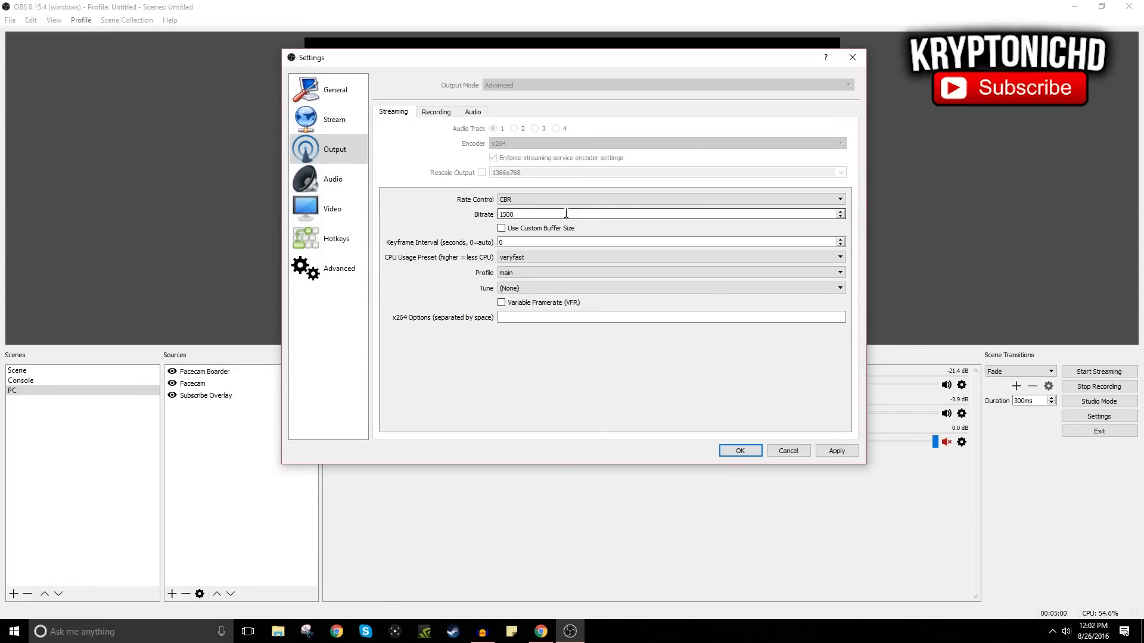
triple_click(525, 214)
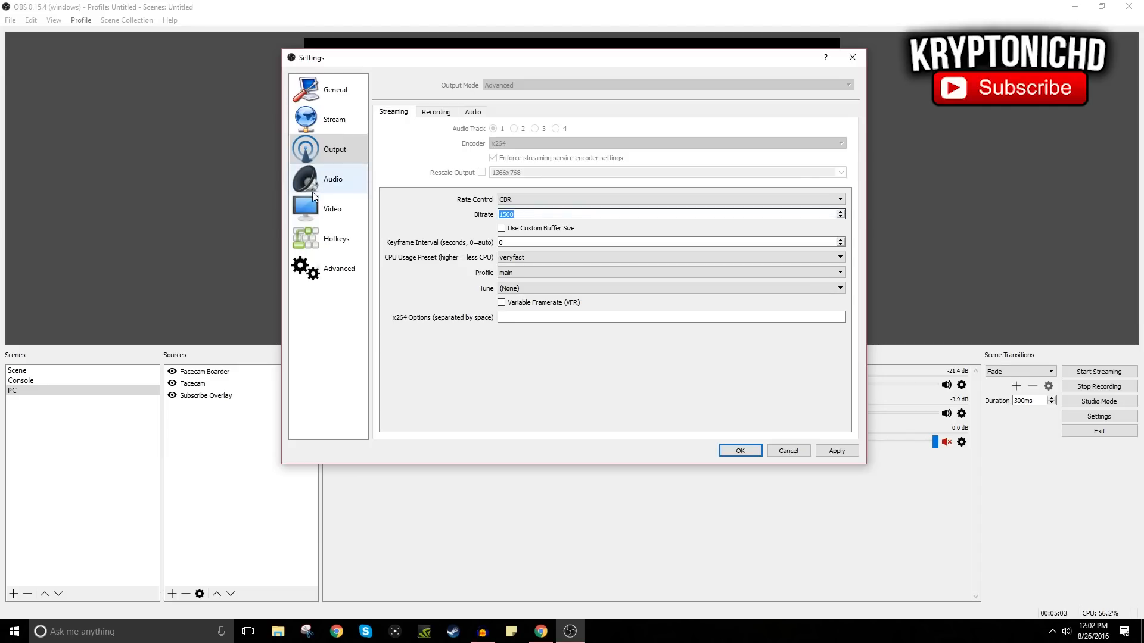
type("250")
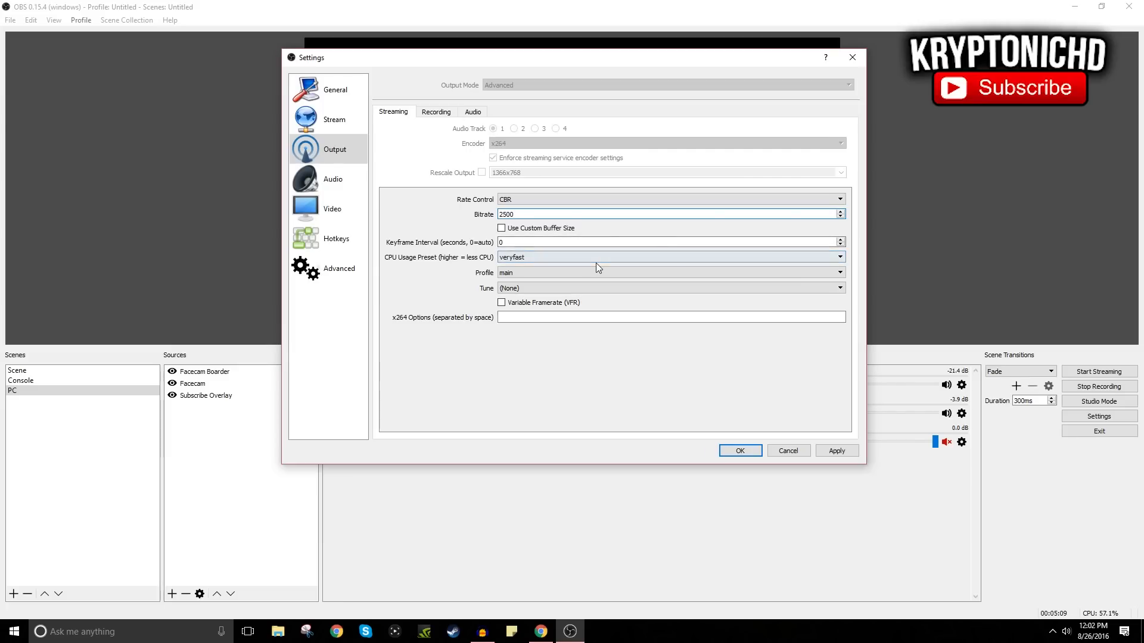
left_click(667, 199)
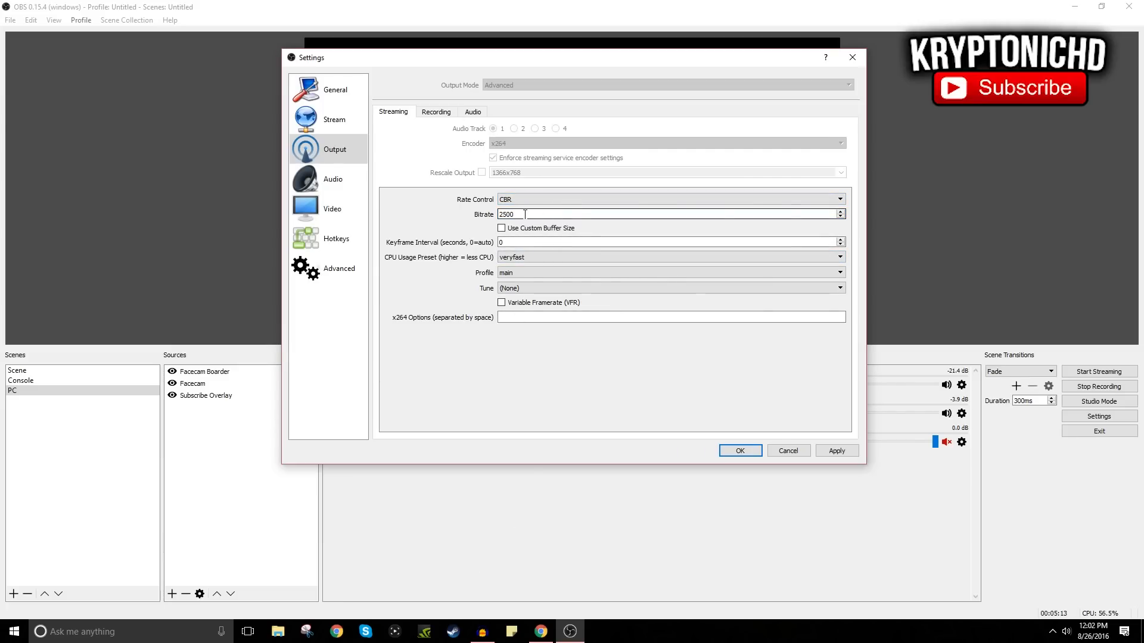
type("3500")
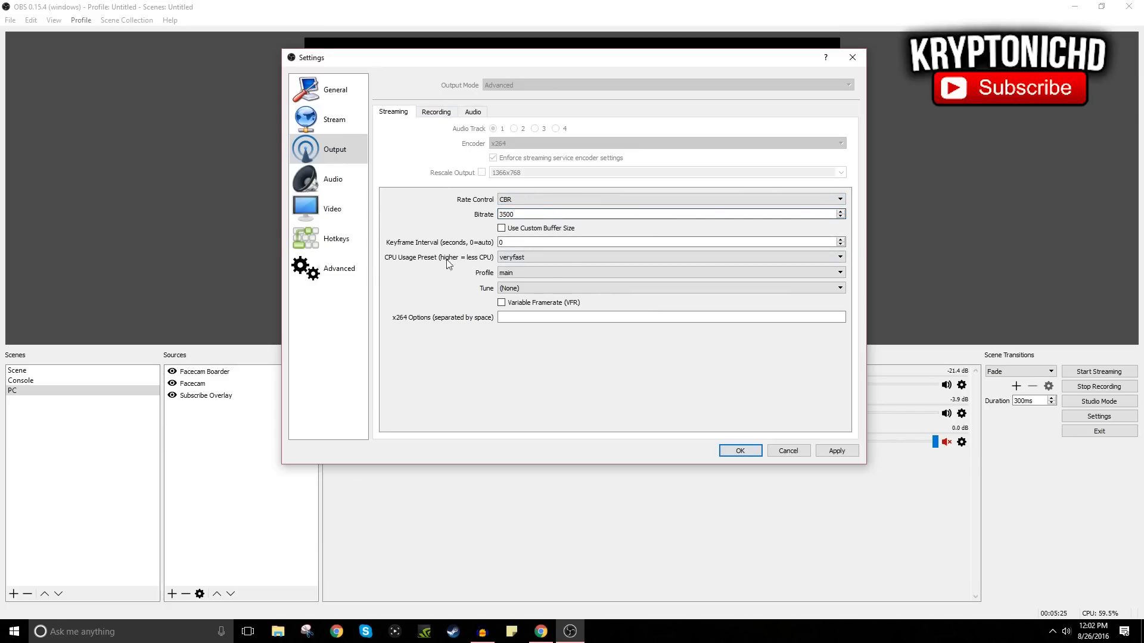
left_click(657, 214)
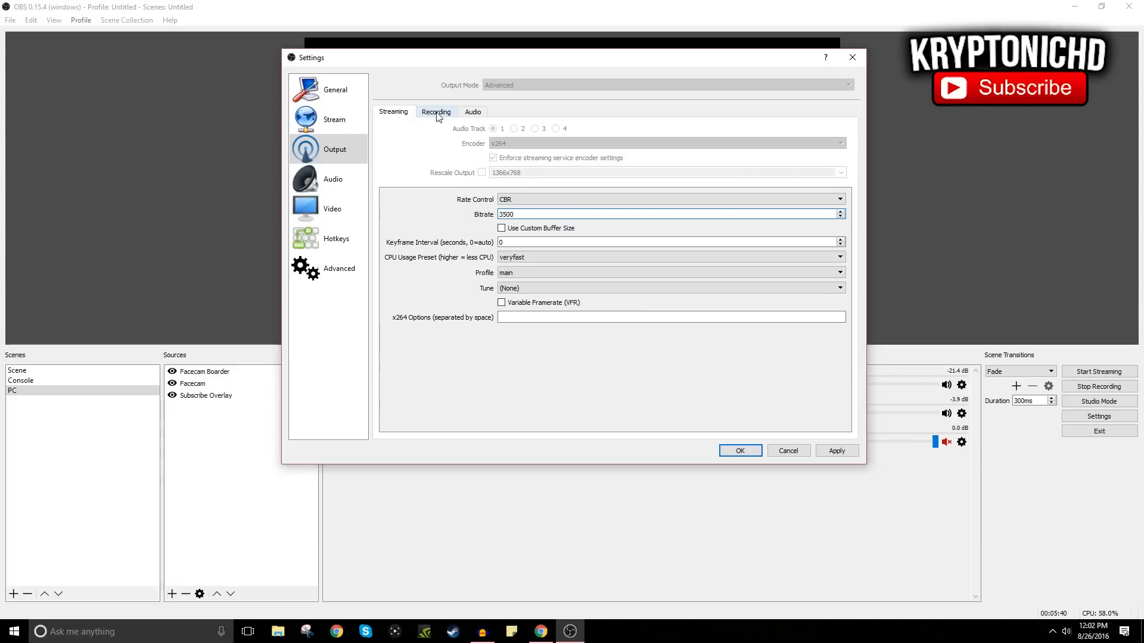
- View Recording output settings: mp4, CBR, 10000 bitrate, veryfast preset
left_click(436, 111)
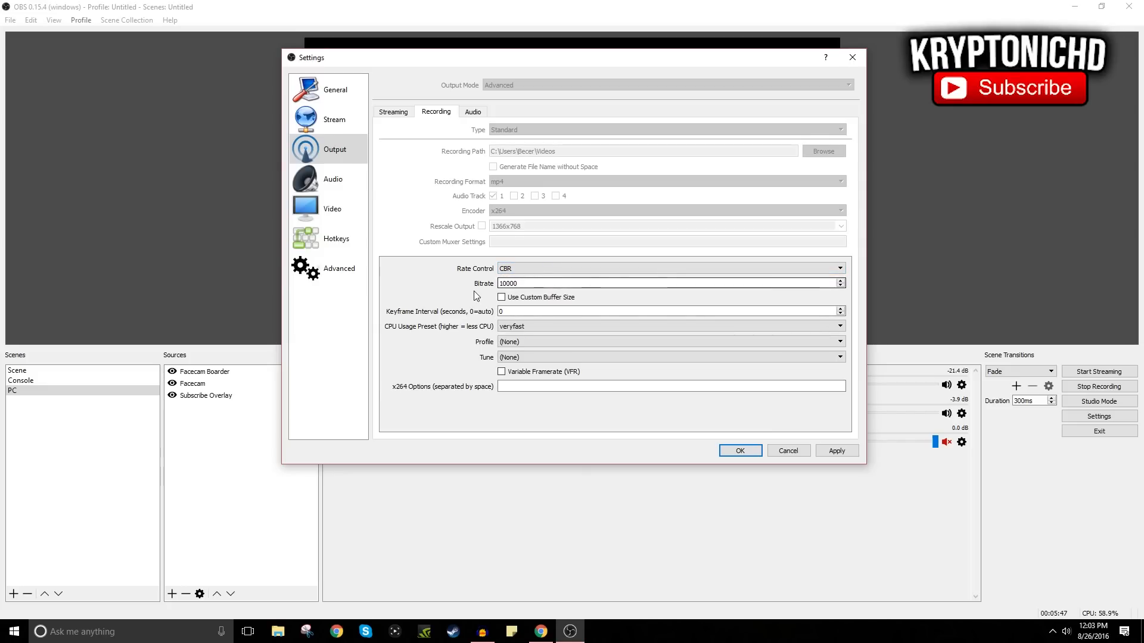
mouse_move(493, 299)
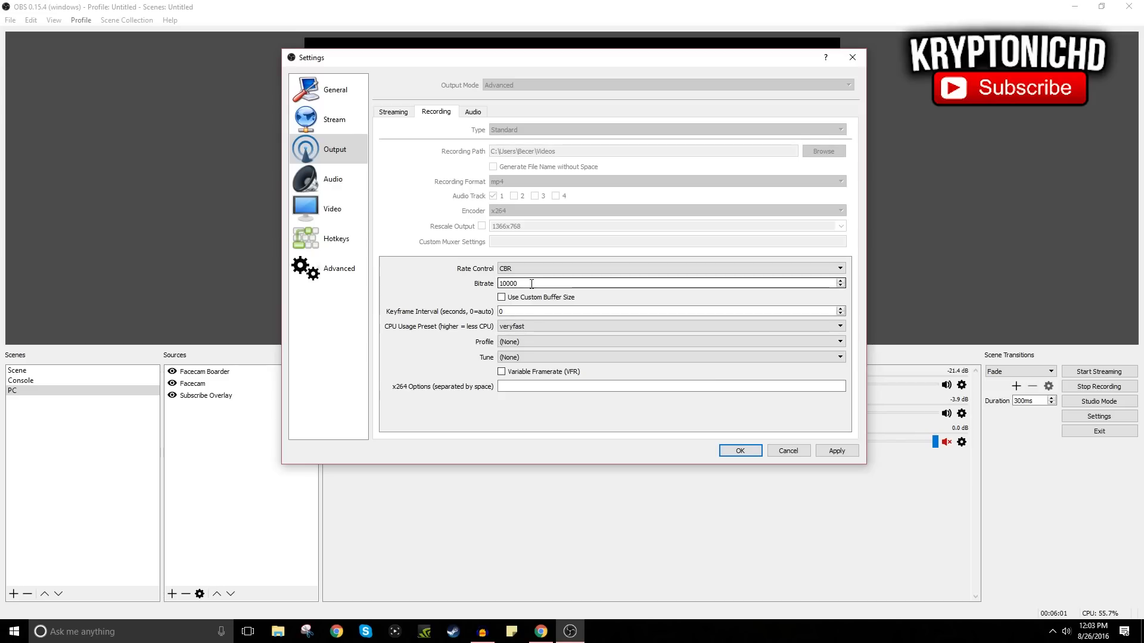
mouse_move(508, 236)
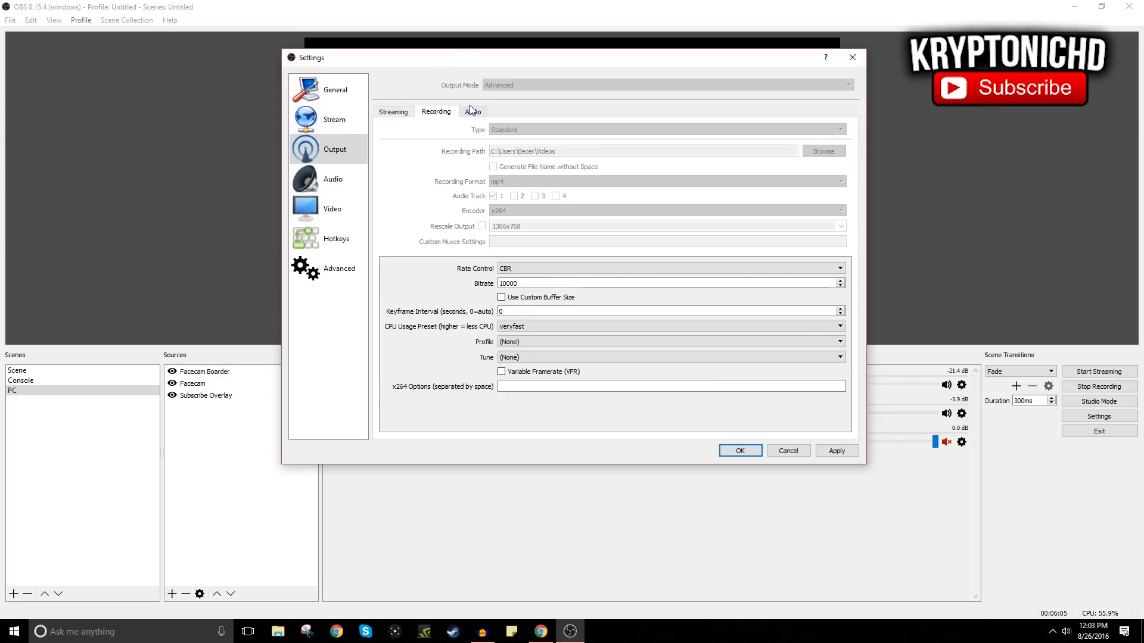
- Review the Audio page (44.1khz, Stereo, headset microphone), then move to Video settings
left_click(473, 112)
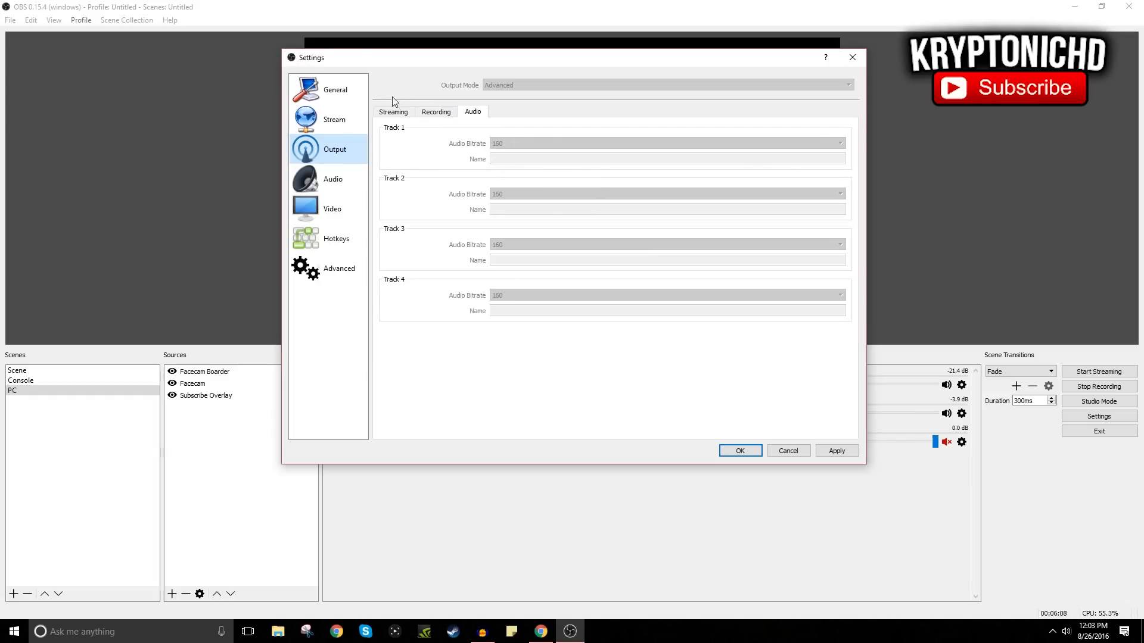
left_click(333, 179)
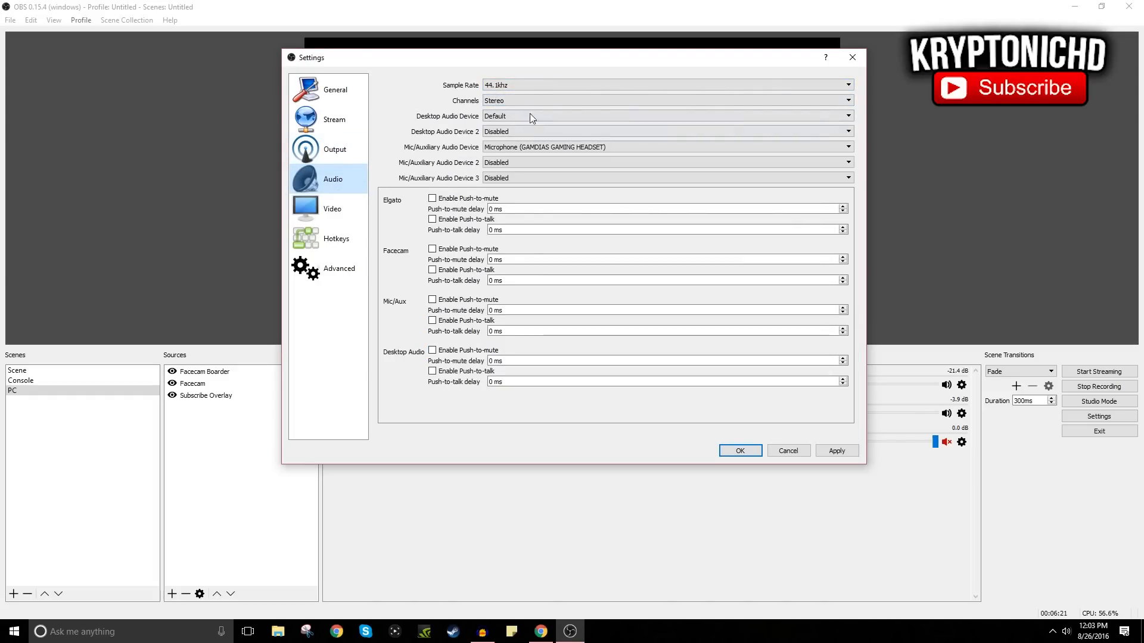
left_click(663, 115)
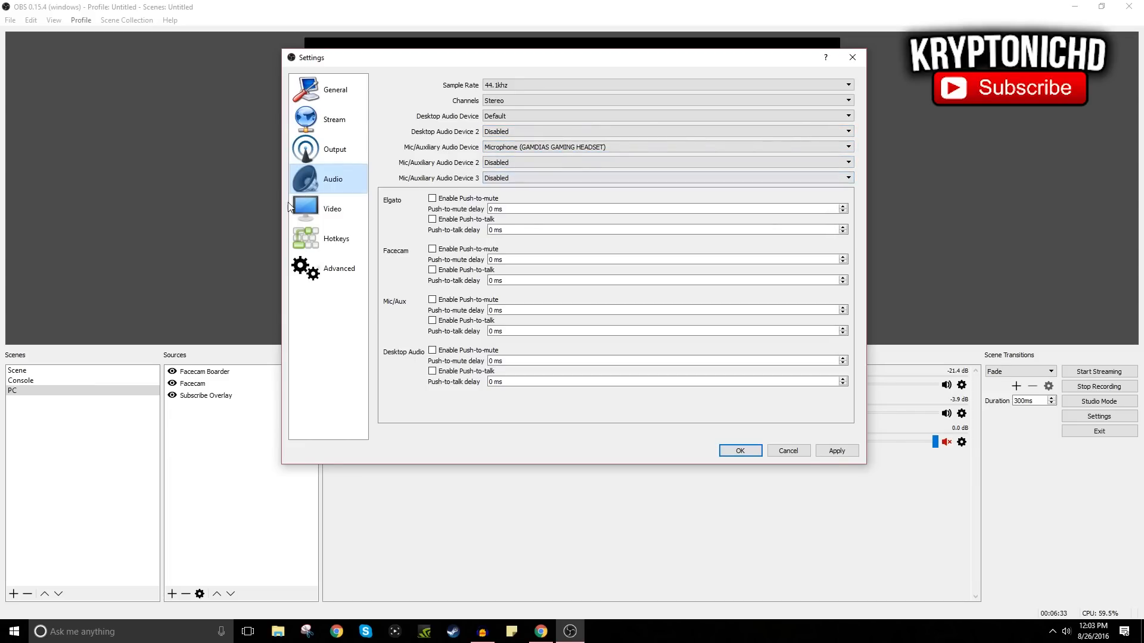
left_click(332, 209)
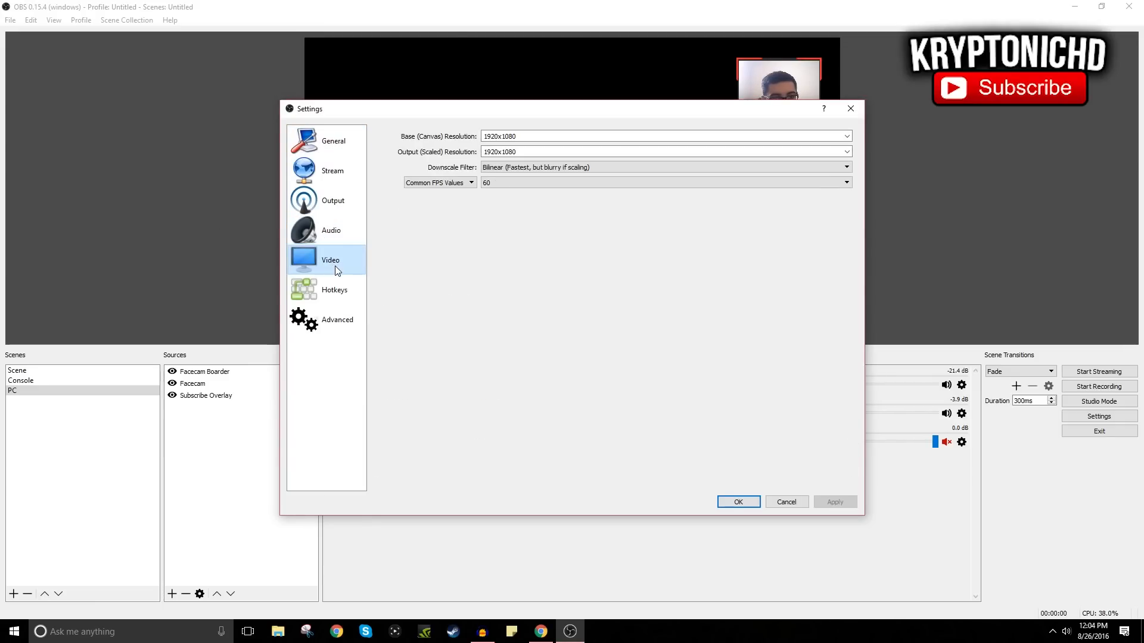
mouse_move(555, 149)
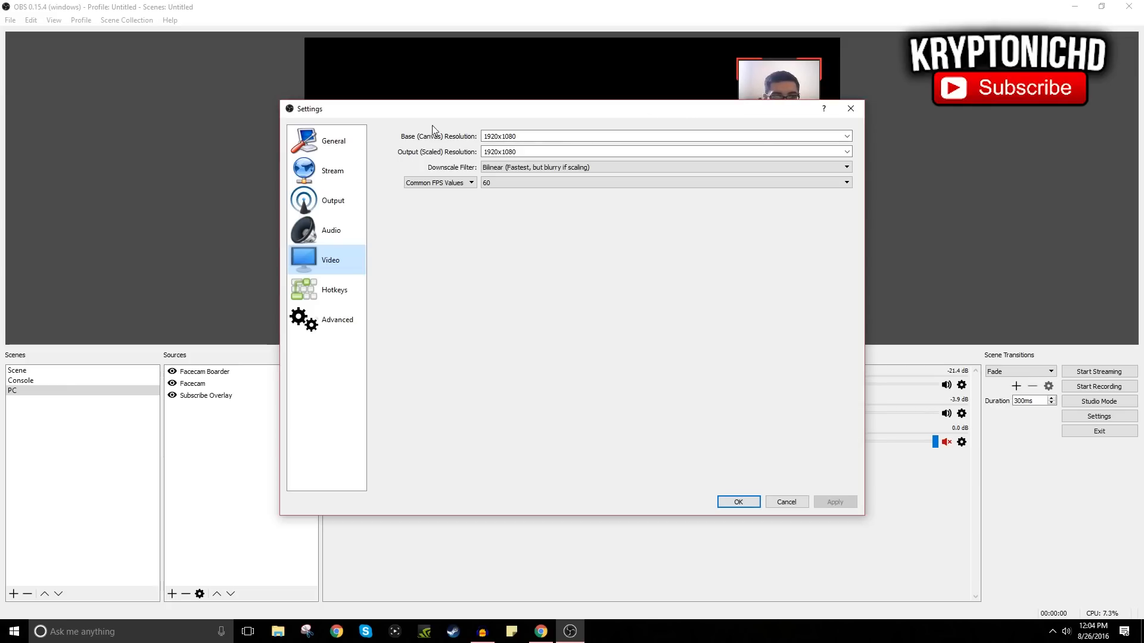
- Change the scaled output resolution to 1280x720, keeping the 1920x1080 base canvas
left_click(845, 152)
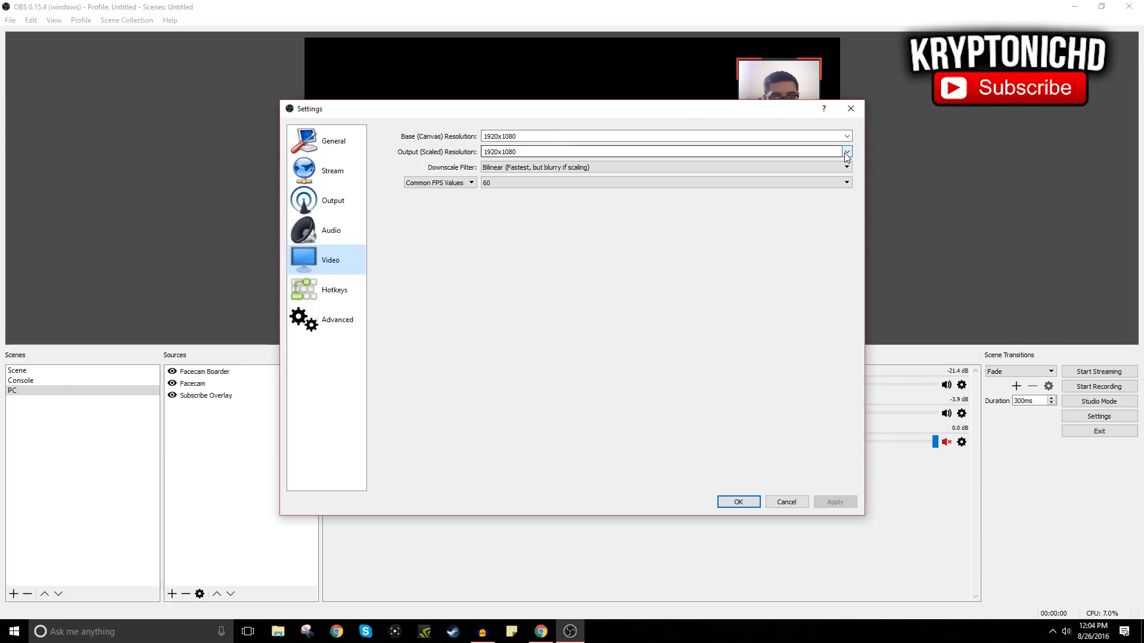
left_click(845, 152)
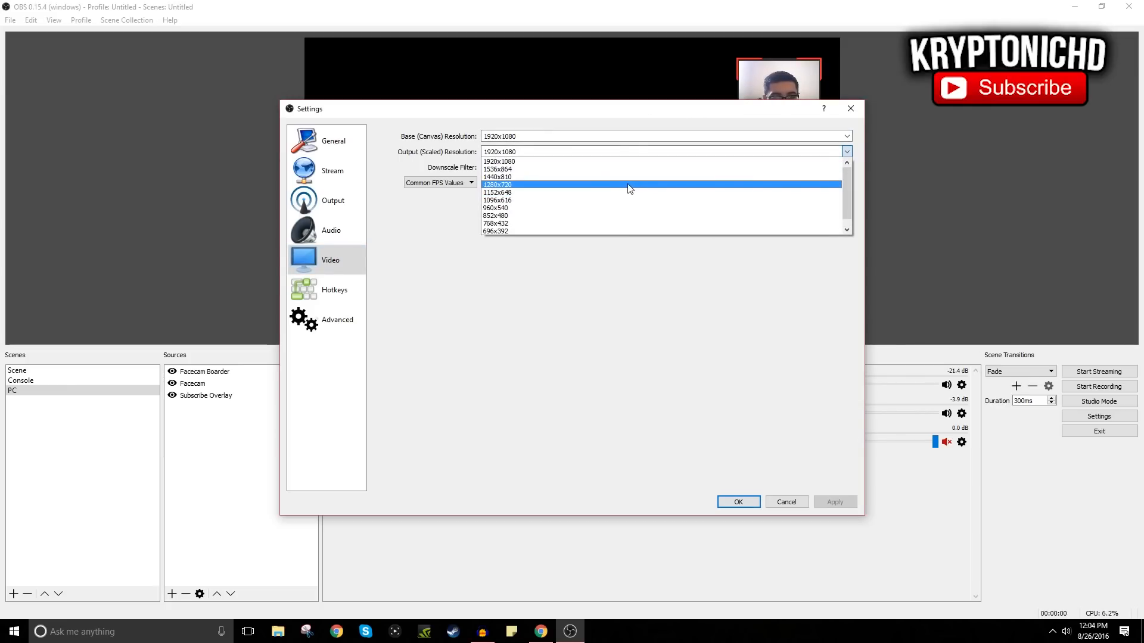
left_click(498, 184)
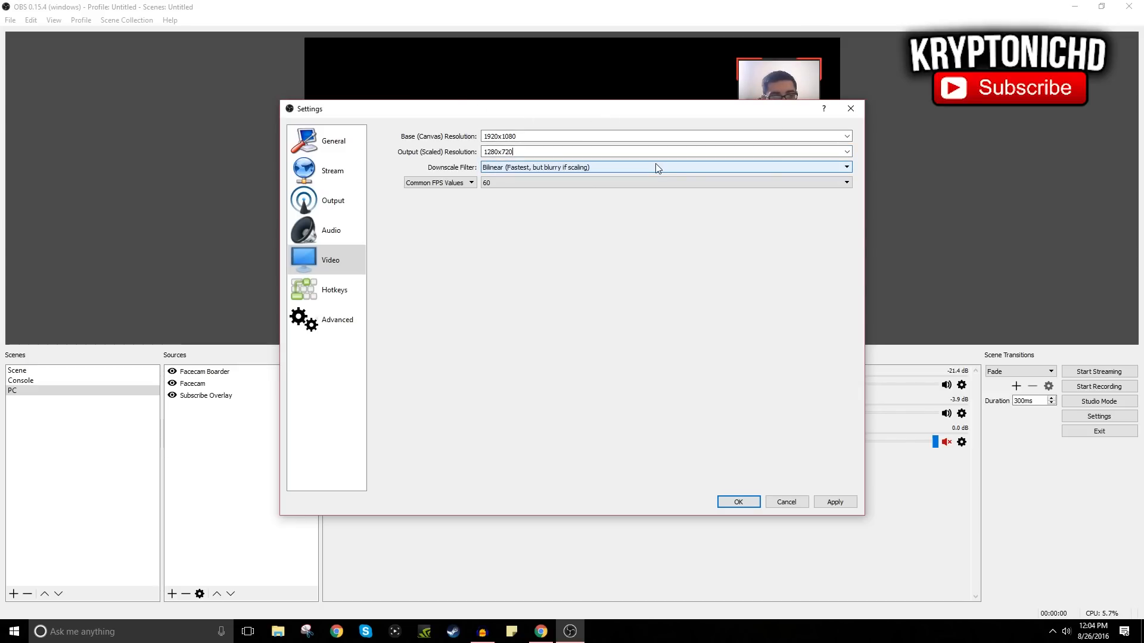
left_click(663, 166)
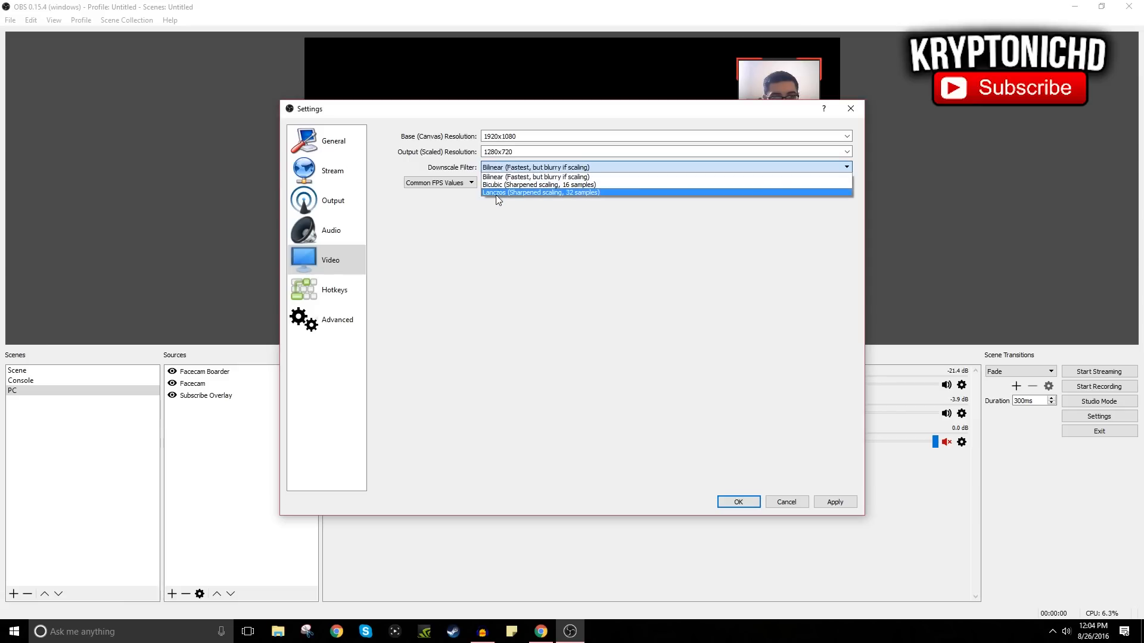
mouse_move(549, 202)
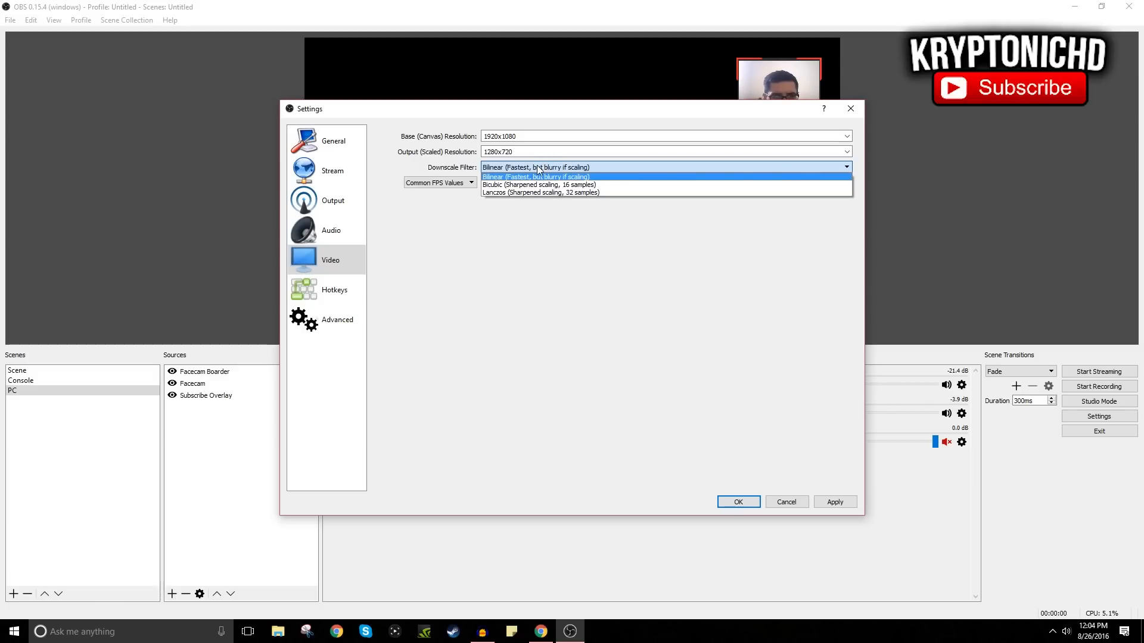
mouse_move(538, 185)
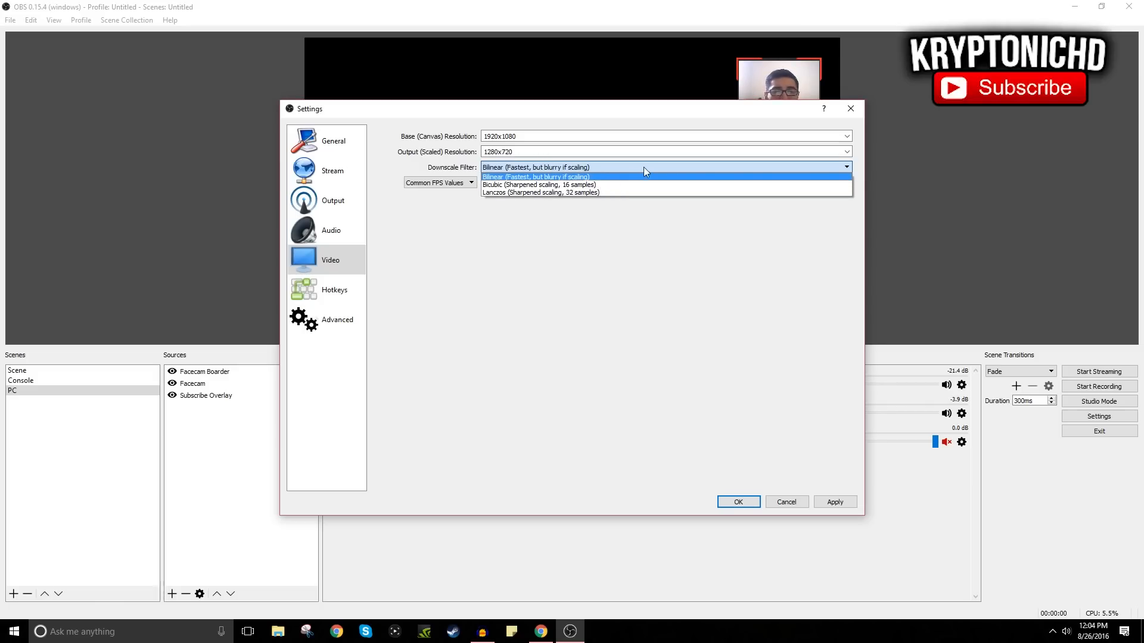
- Choose Bicubic (Sharpened scaling, 16 samples) as the downscale filter
left_click(539, 185)
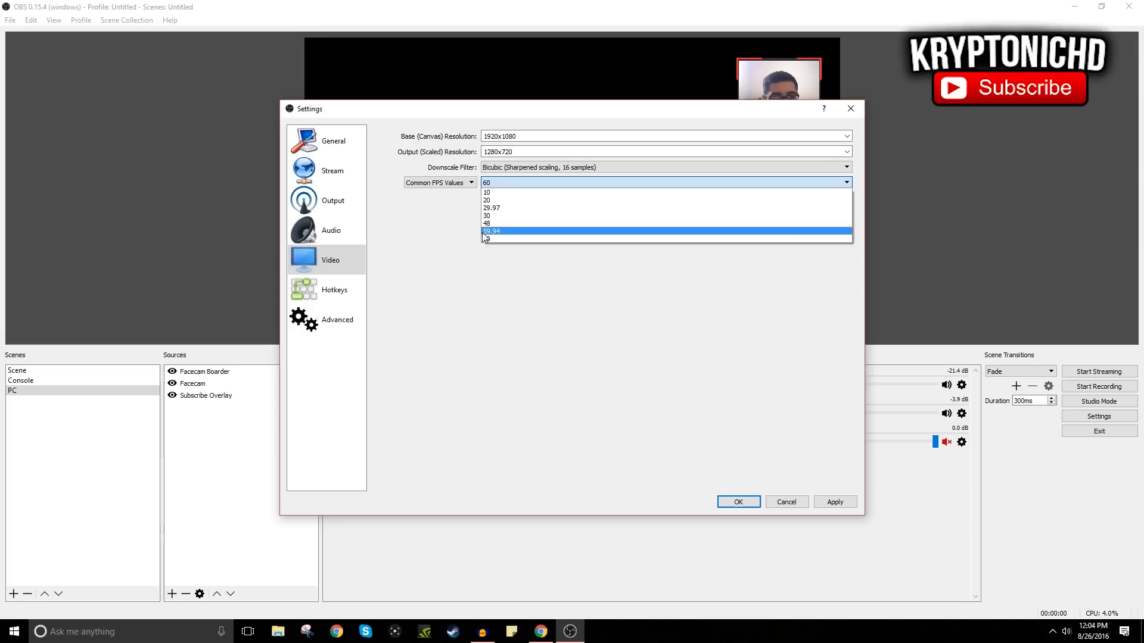
mouse_move(529, 199)
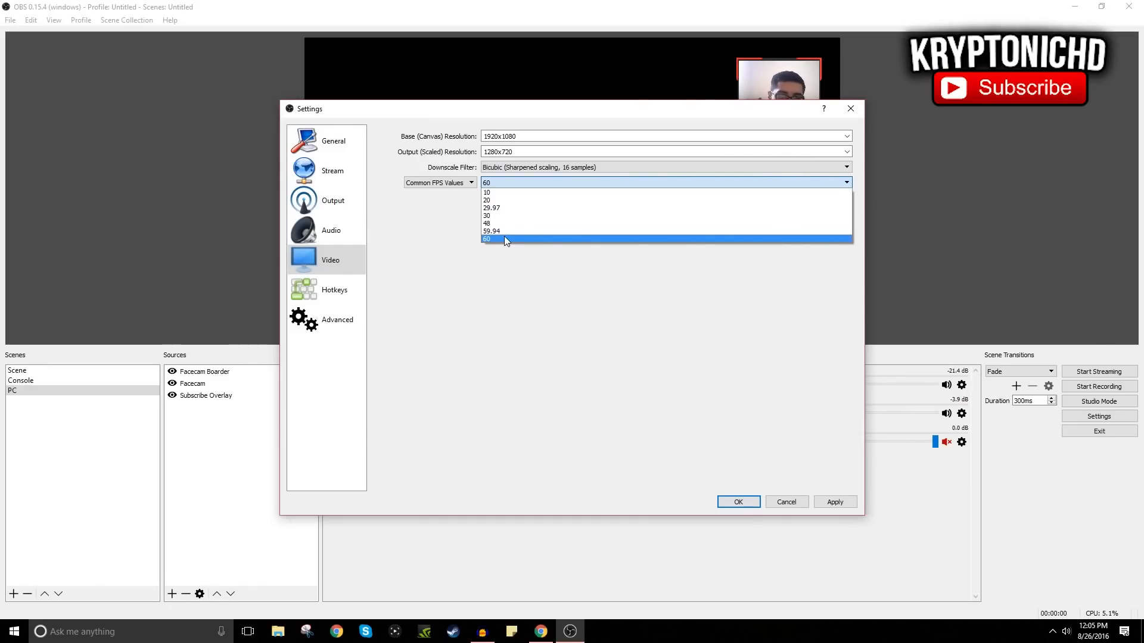
- Apply 60 FPS with the scaled output resolution restored to 1920x1080
left_click(486, 240)
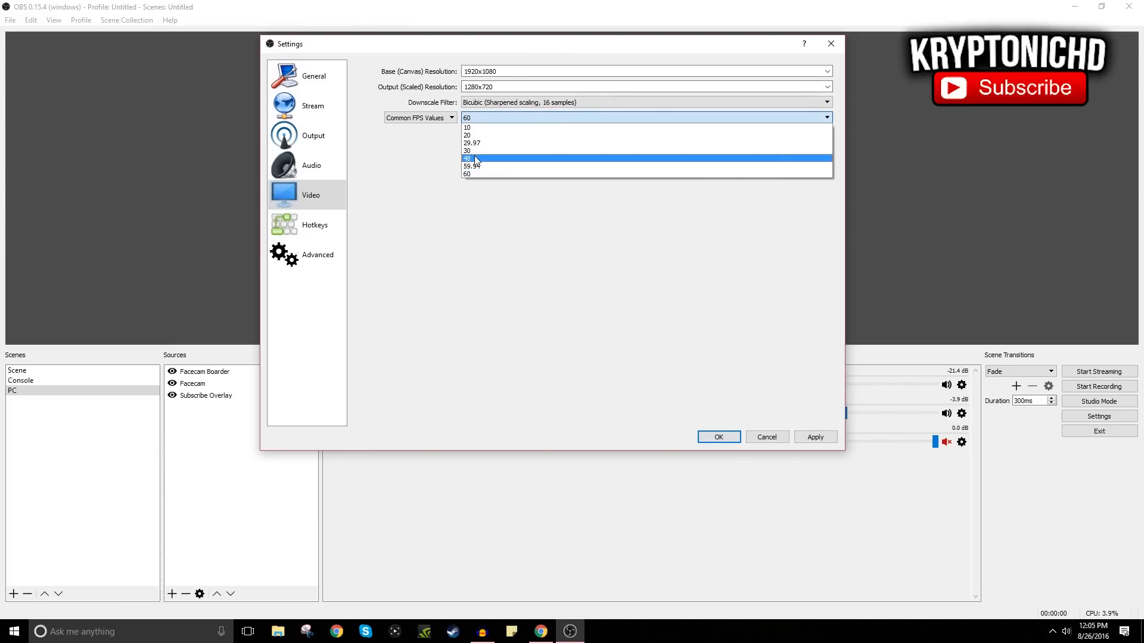
mouse_move(483, 151)
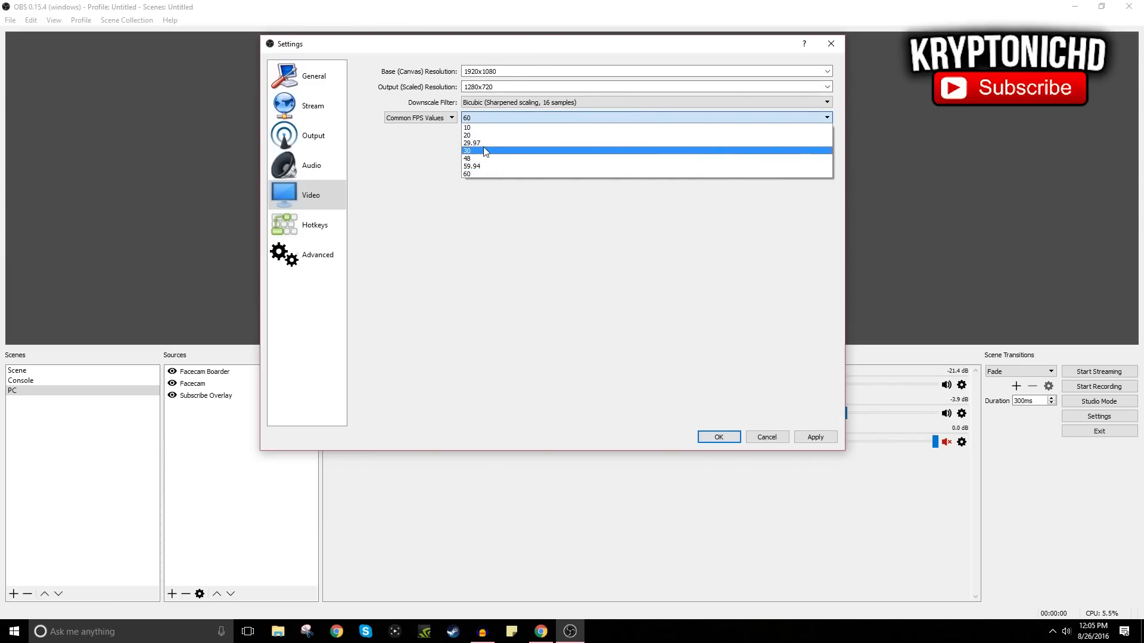
mouse_move(475, 175)
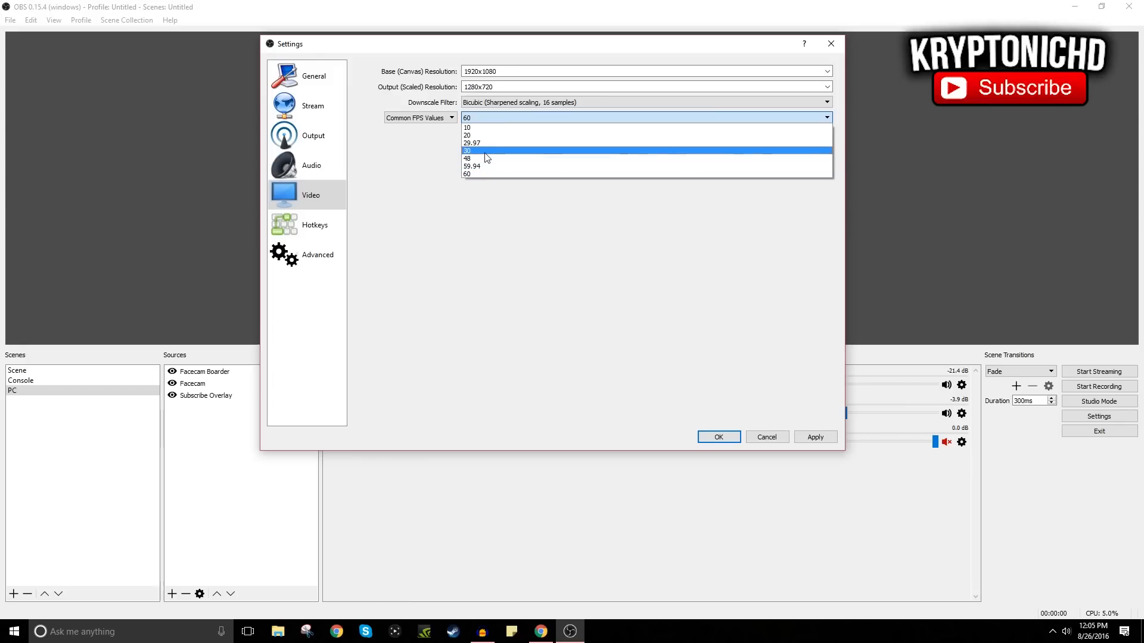
mouse_move(478, 174)
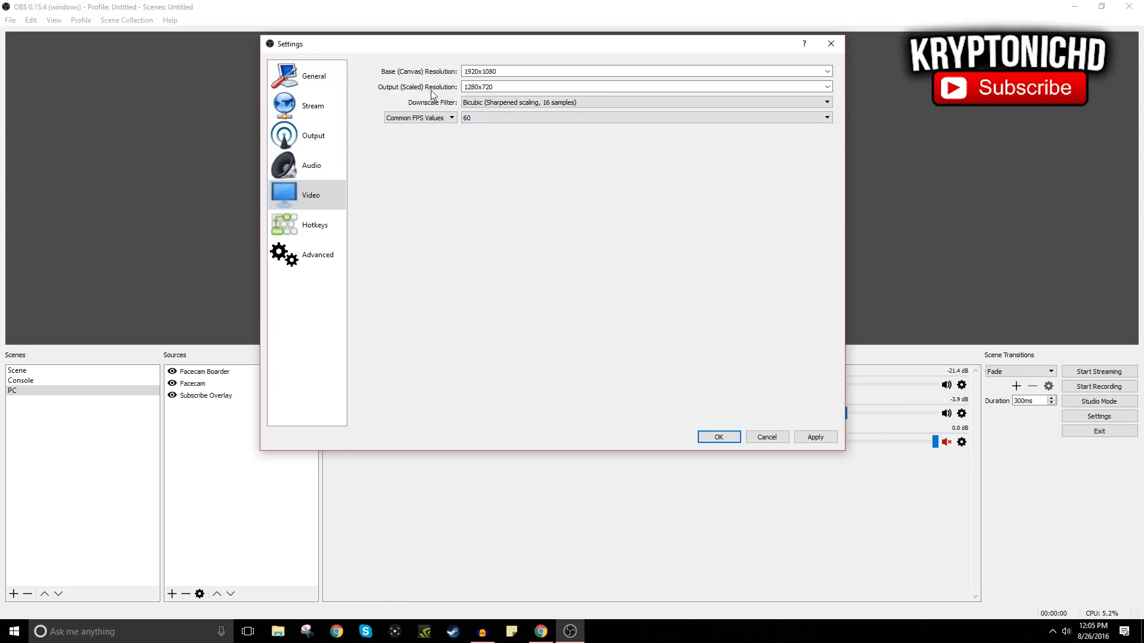
left_click(827, 86)
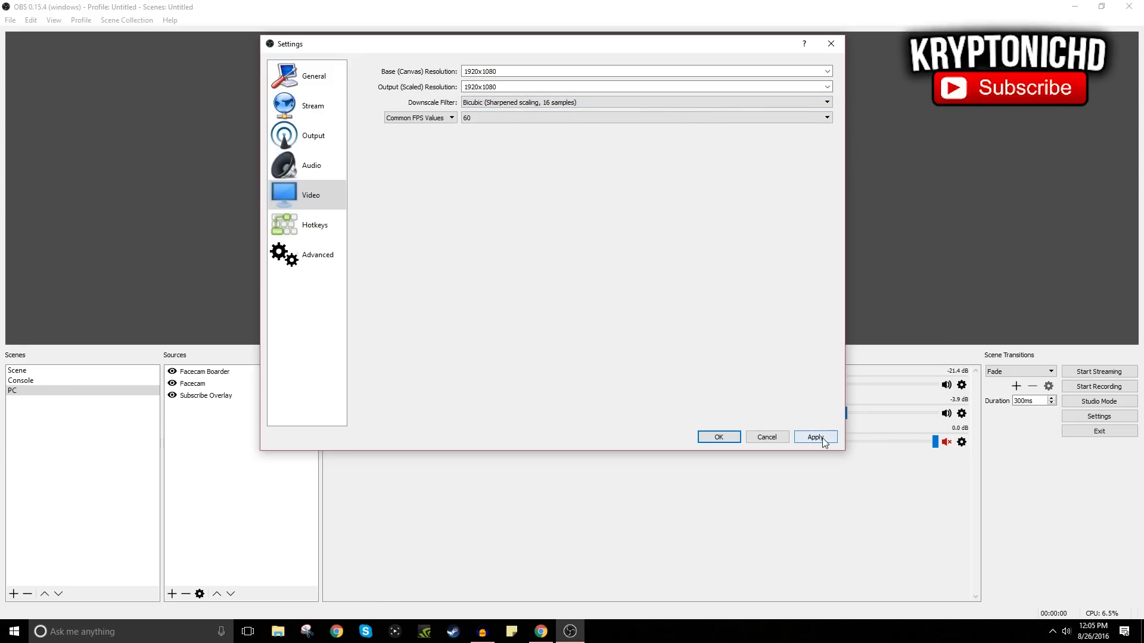
left_click(815, 437)
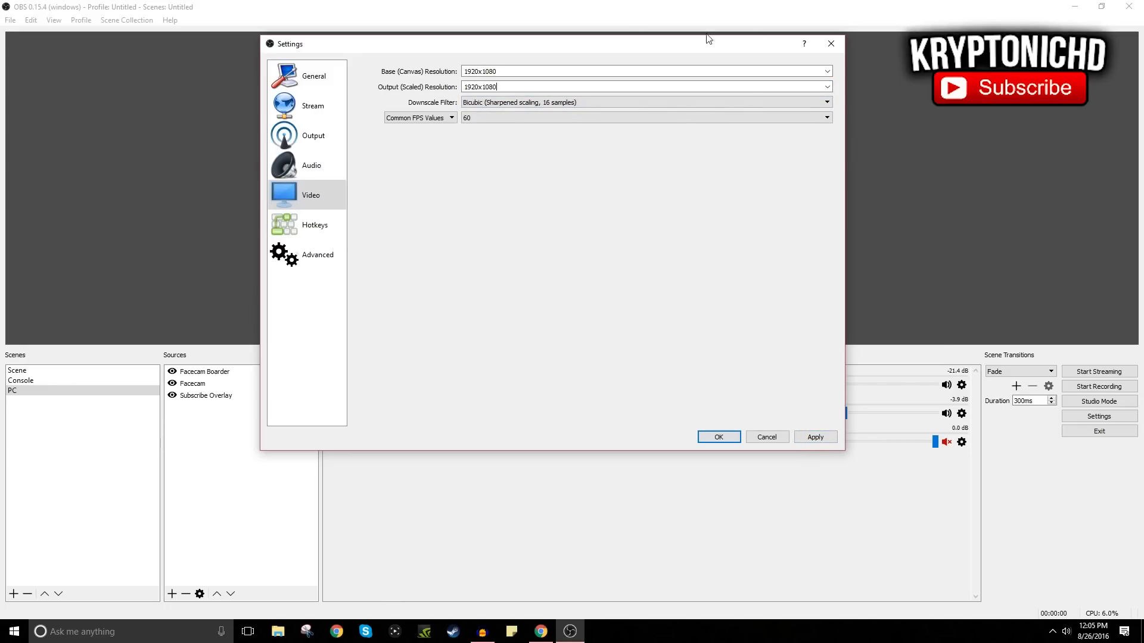
mouse_move(725, 379)
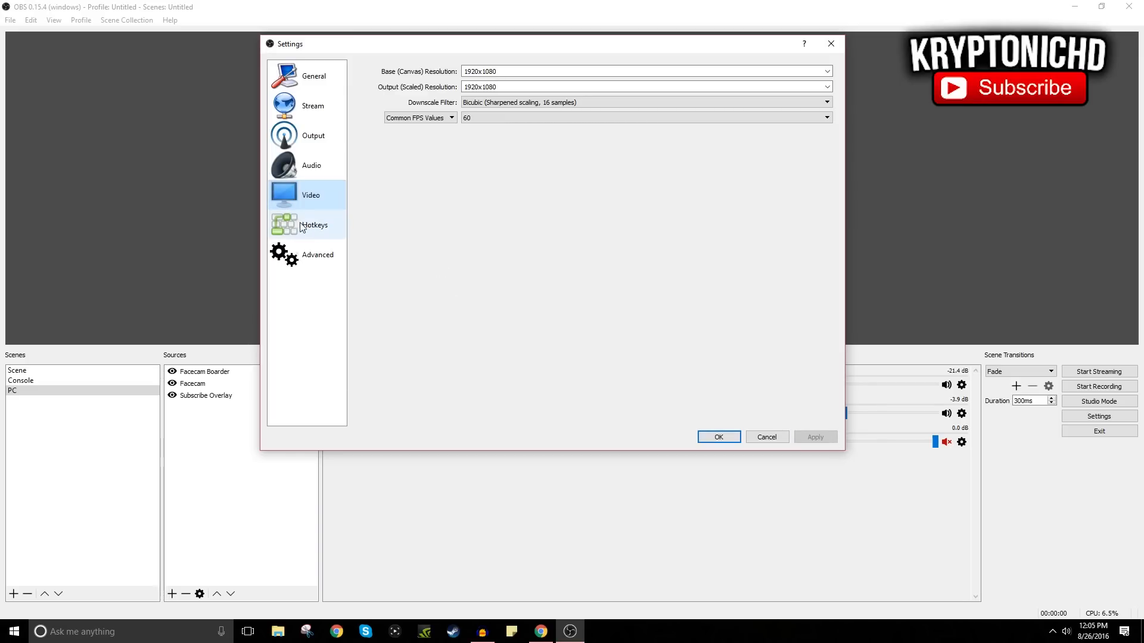
left_click(314, 224)
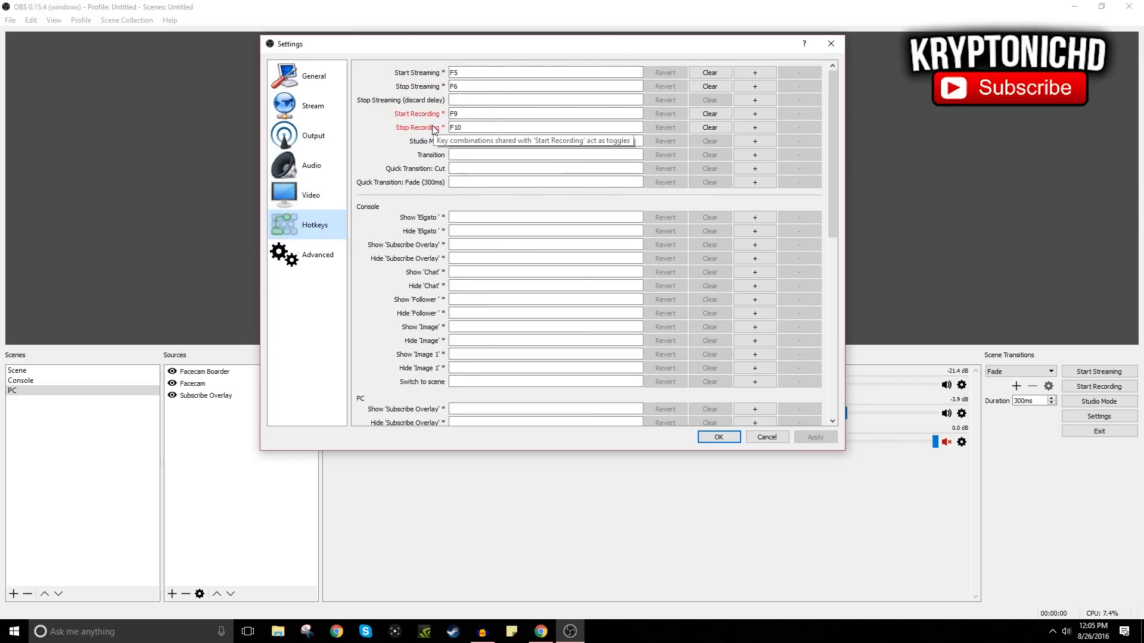
- Review the F5/F6 streaming and F9/F10 recording hotkeys, then show the Advanced settings
scroll("down", 3)
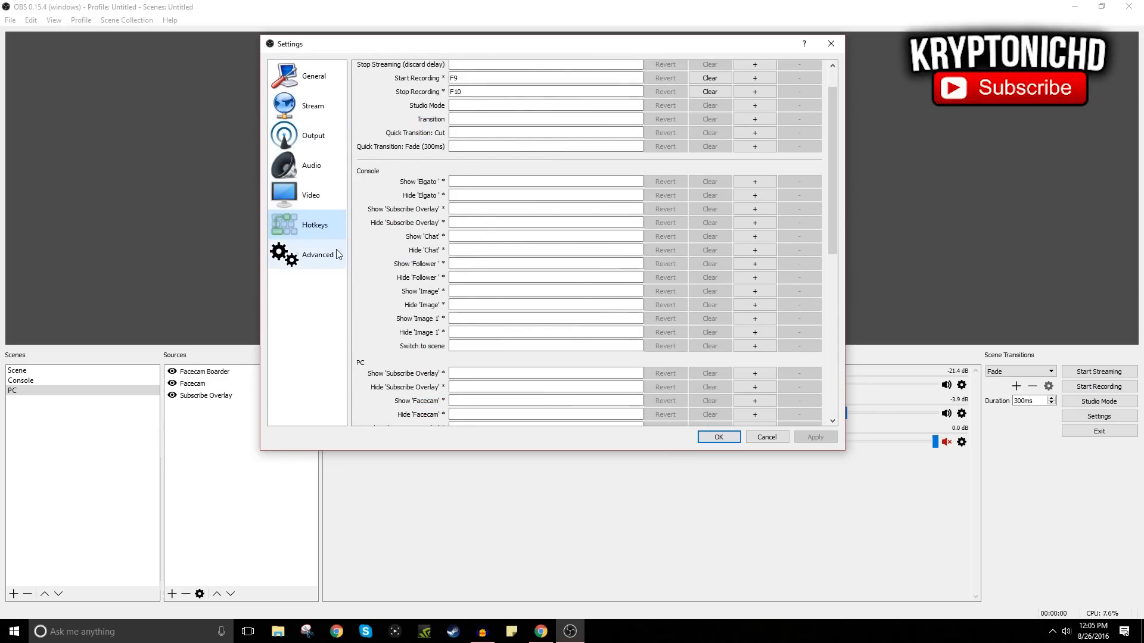
left_click(317, 254)
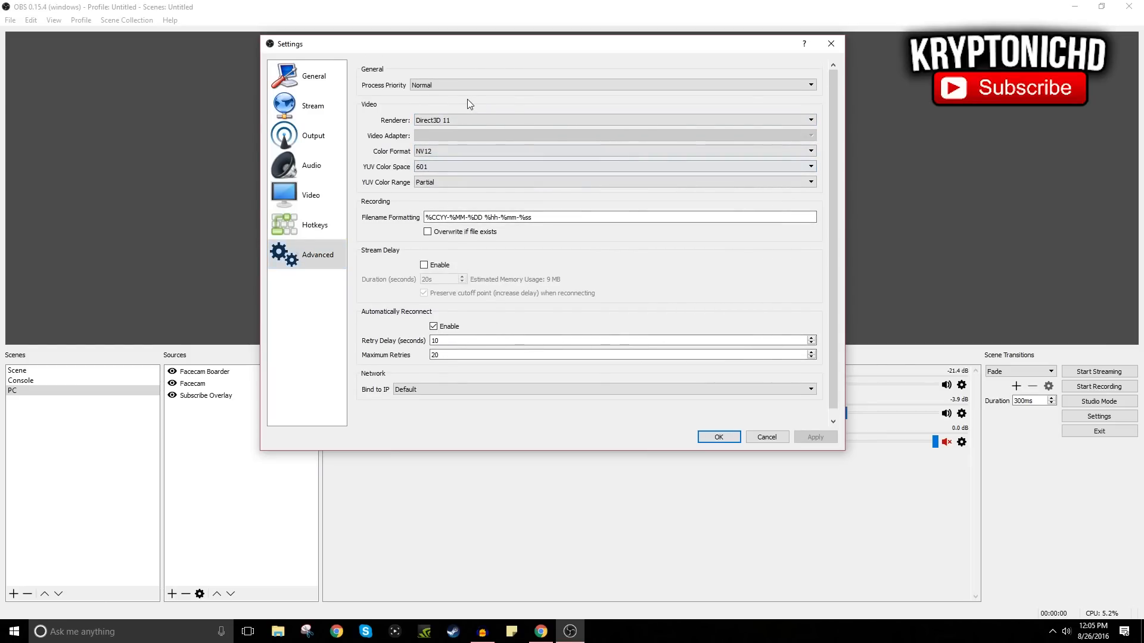
left_click(611, 85)
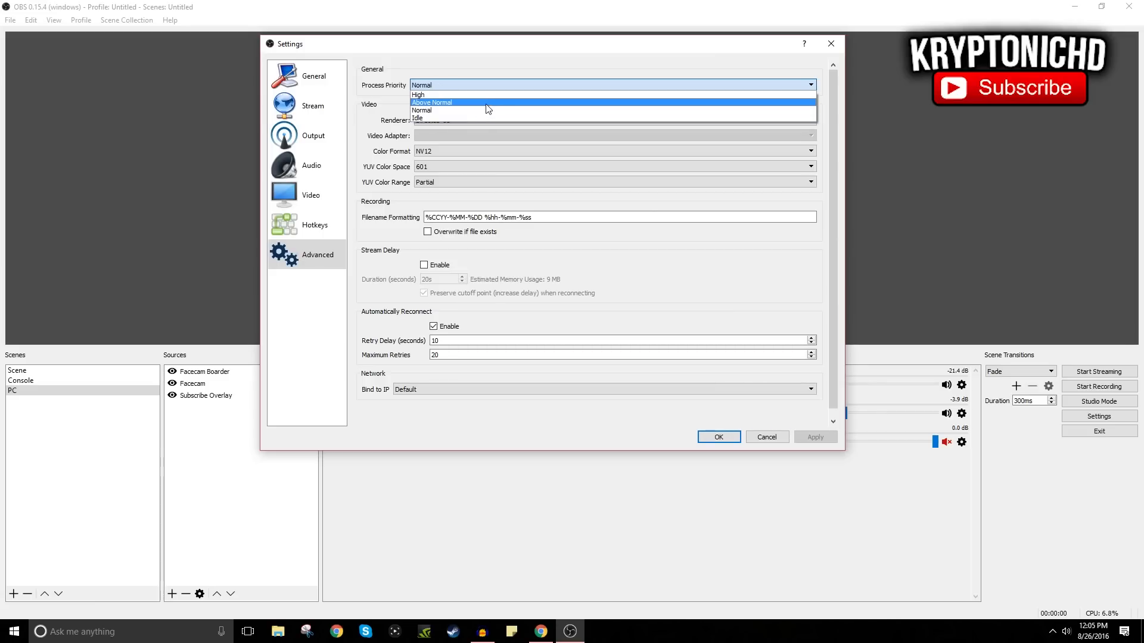
mouse_move(460, 94)
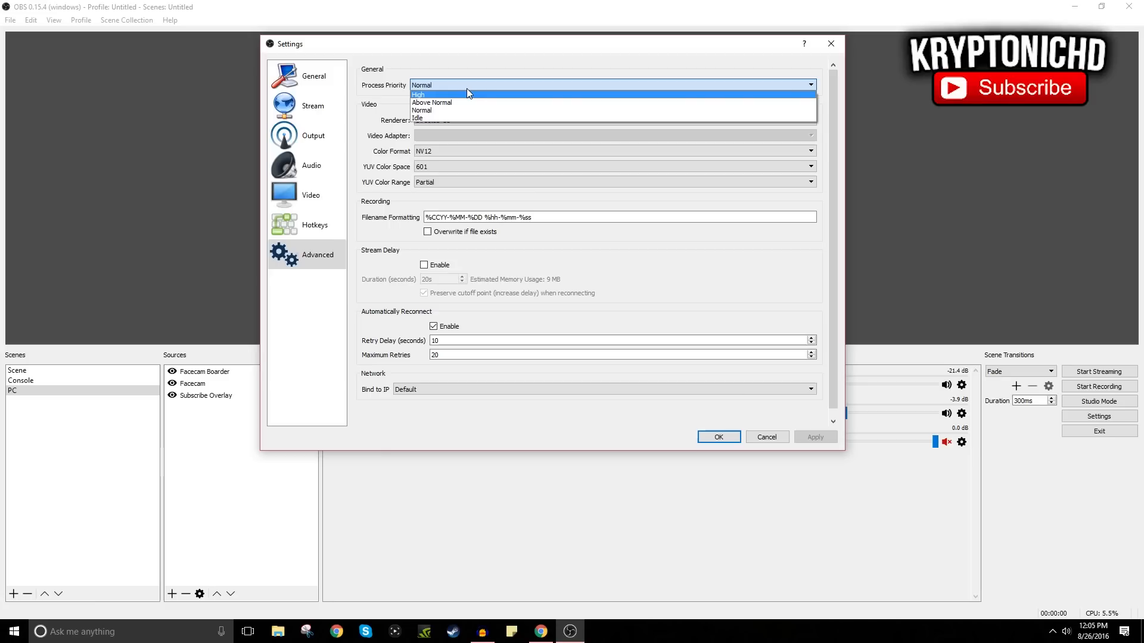
mouse_move(450, 102)
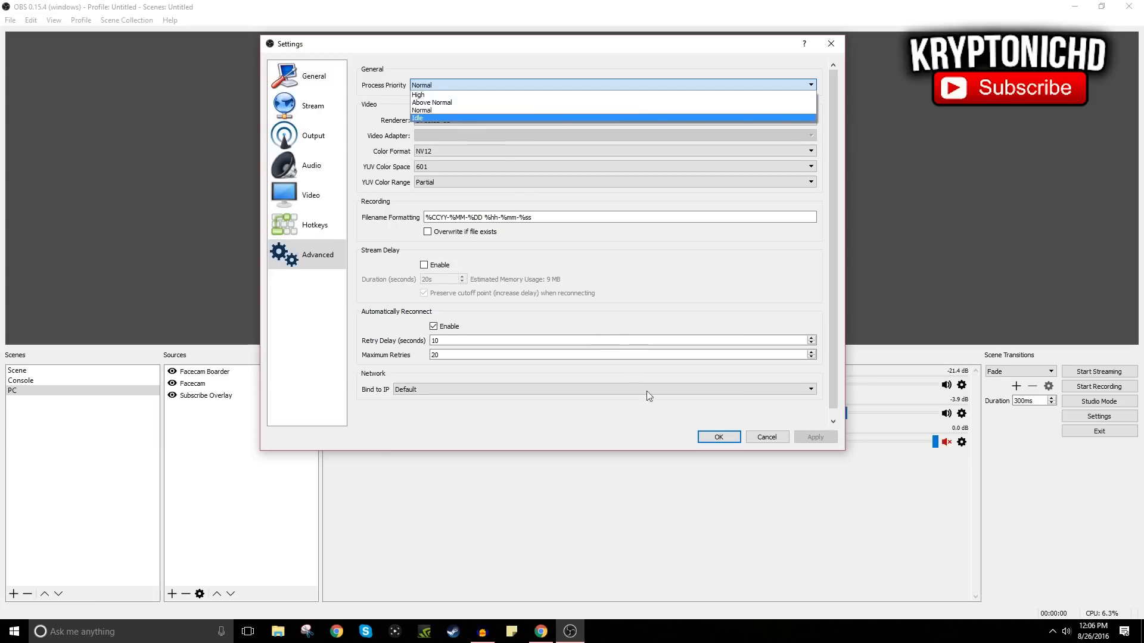
left_click(422, 110)
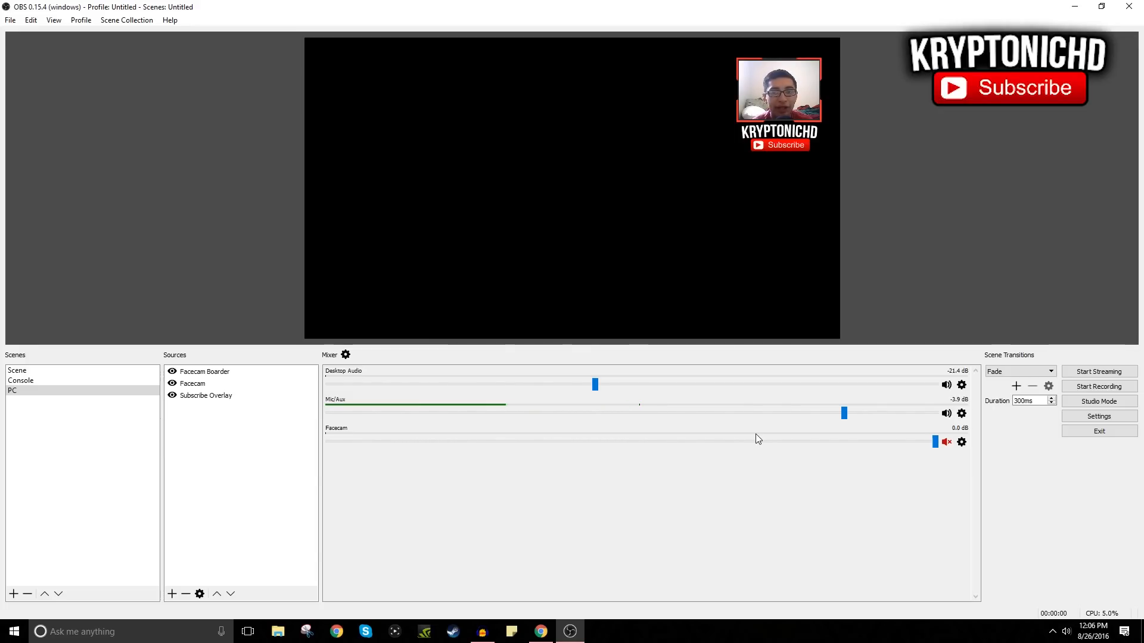
mouse_move(895, 195)
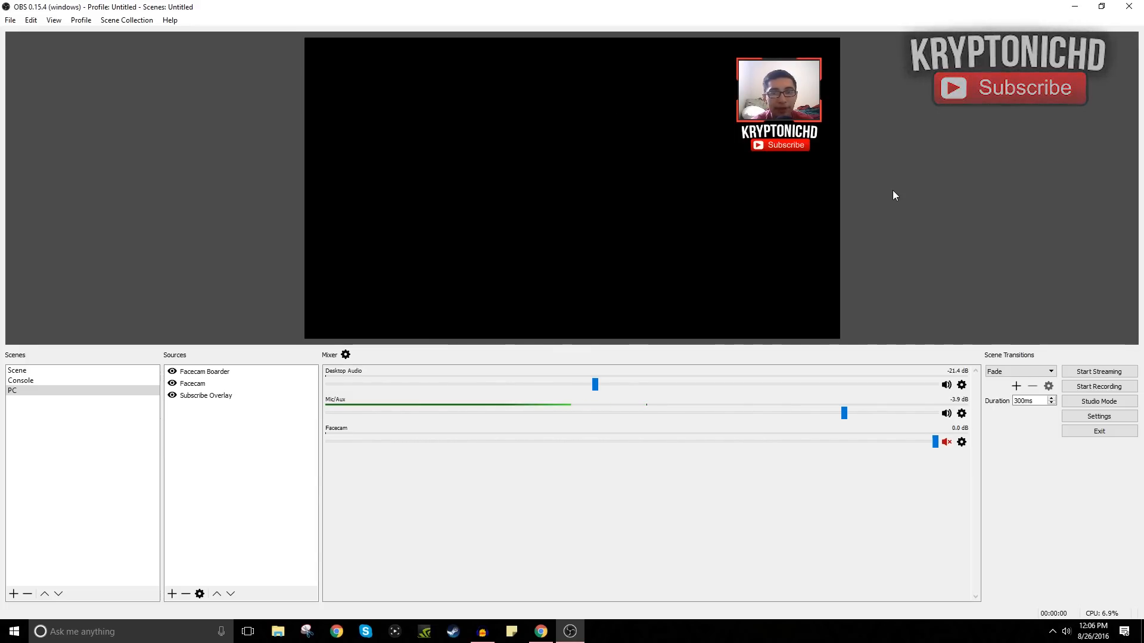